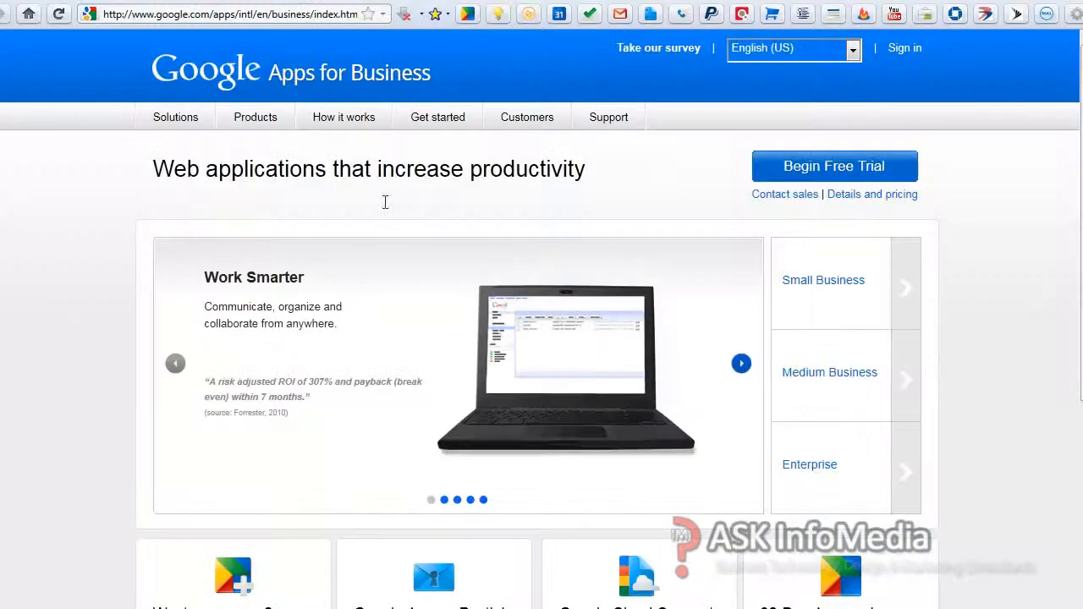
{"action": "mouse_move", "coordinate": [643, 248]}
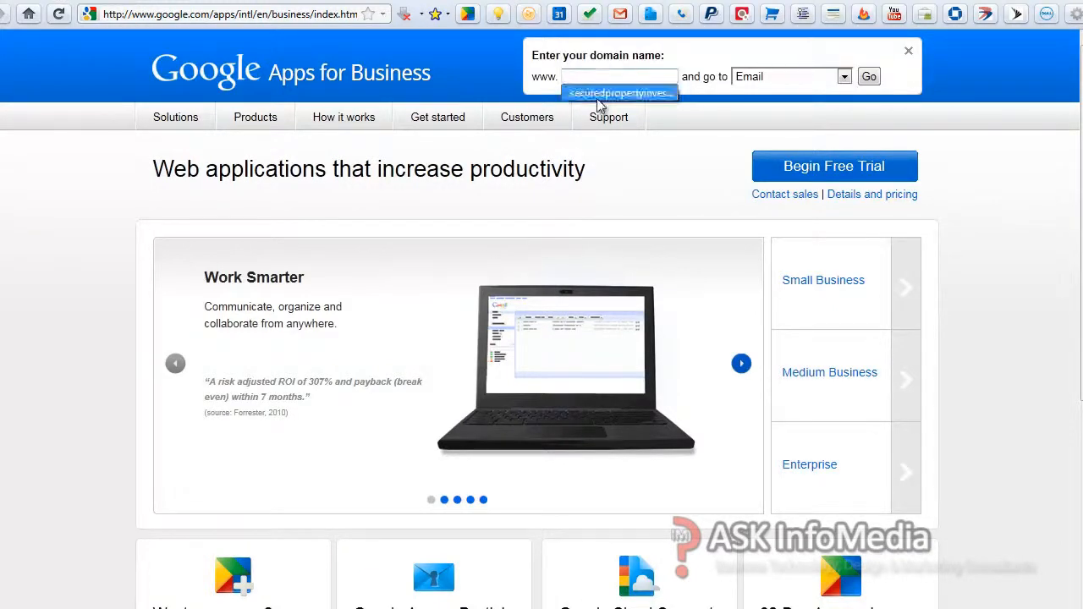
Step: Go to the domain management sign-in page for the Secured Property Investments domain
{"action": "left_click", "coordinate": [843, 77]}
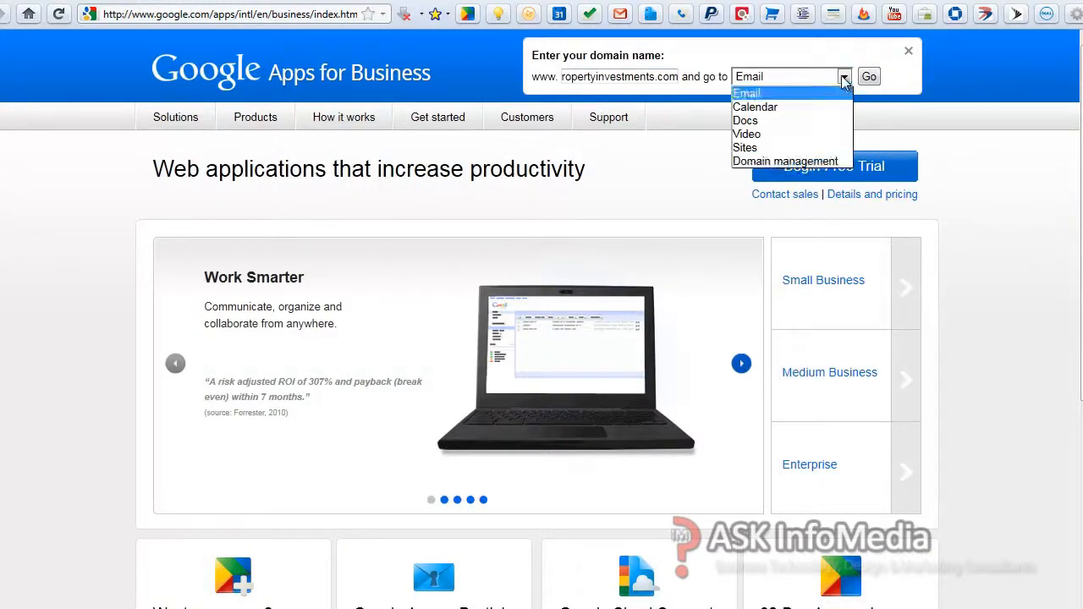
{"action": "mouse_move", "coordinate": [785, 161]}
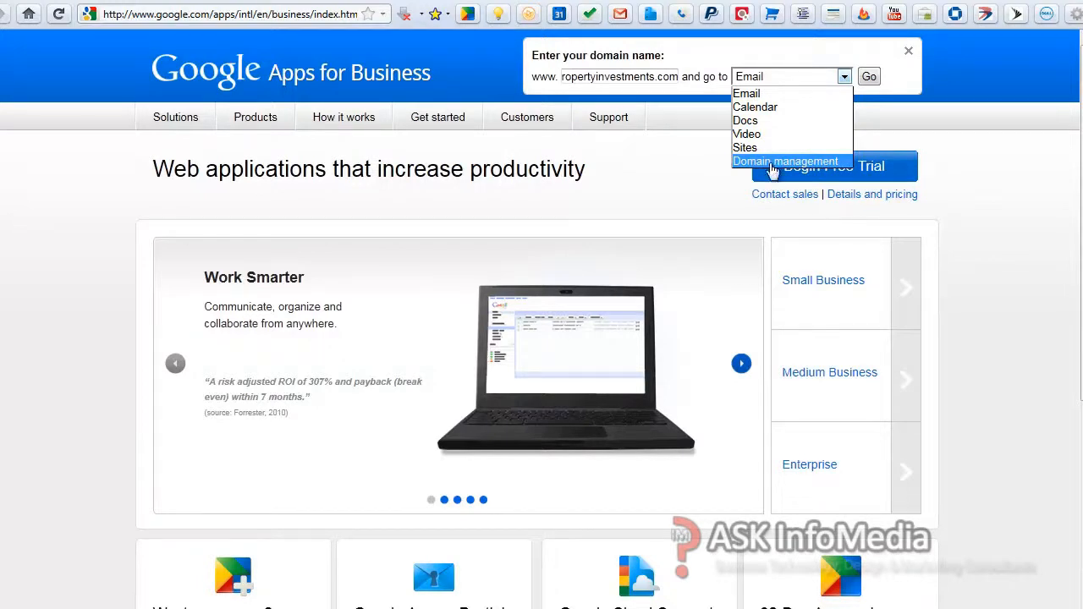
{"action": "left_click", "coordinate": [786, 161]}
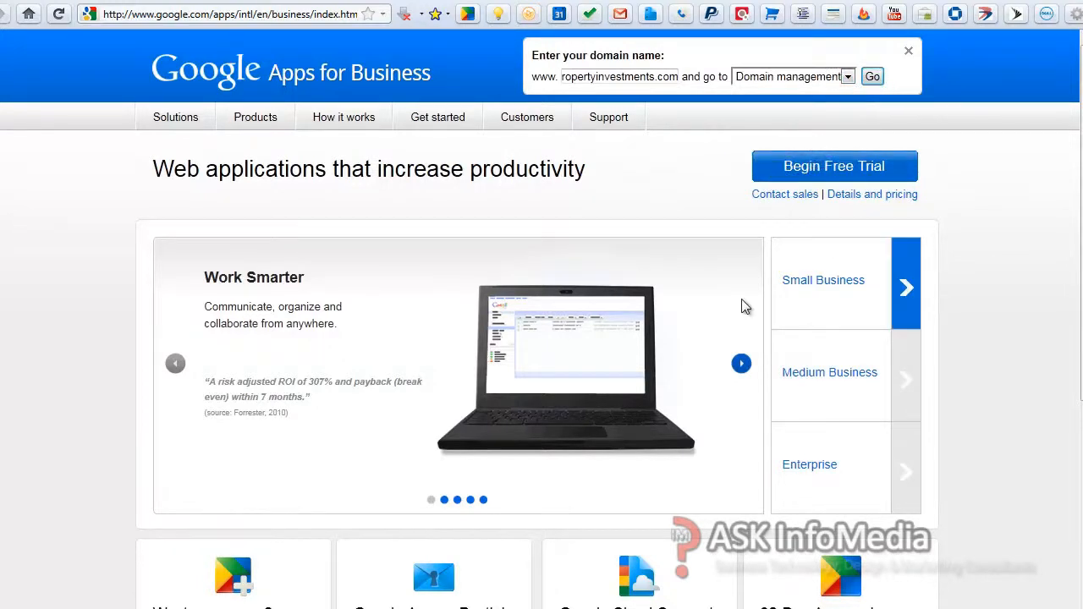
{"action": "left_click", "coordinate": [872, 76]}
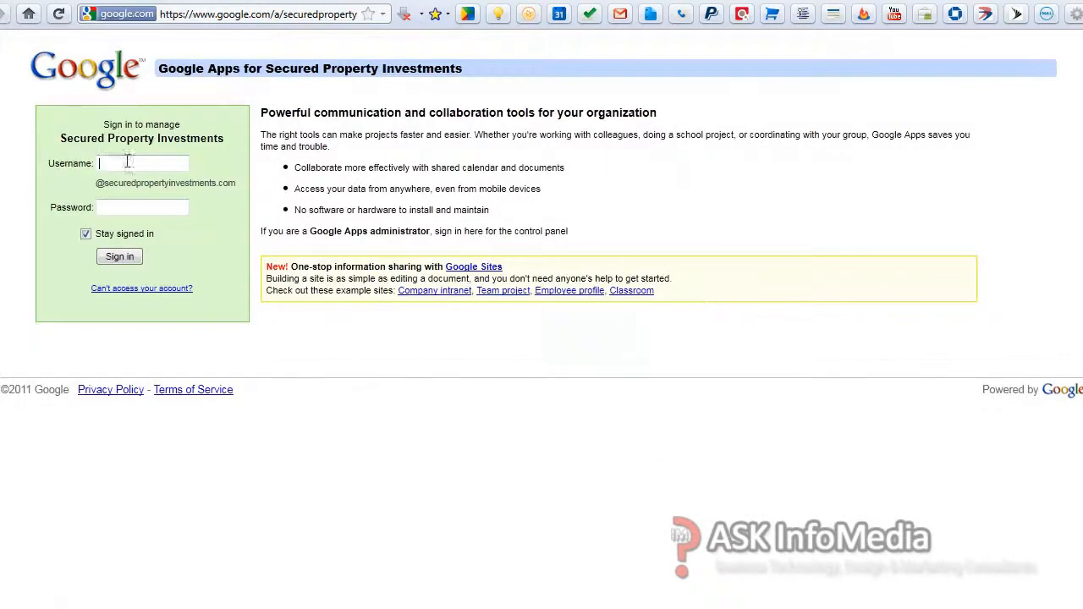
Step: Sign in with the saved administrator username and switch to the domain's admin account
{"action": "left_click", "coordinate": [142, 162]}
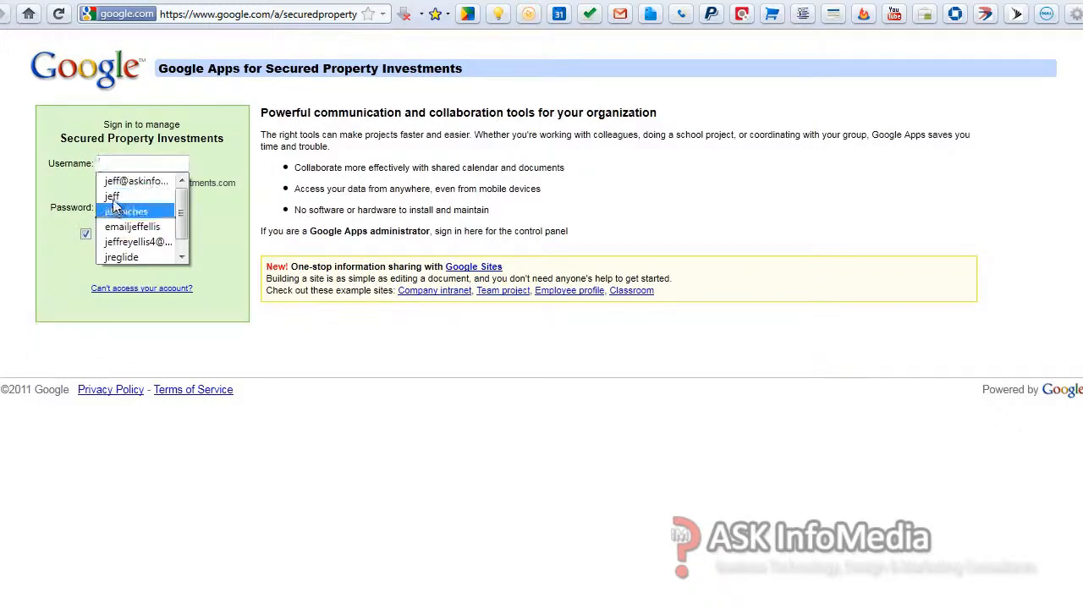
{"action": "left_click", "coordinate": [112, 196]}
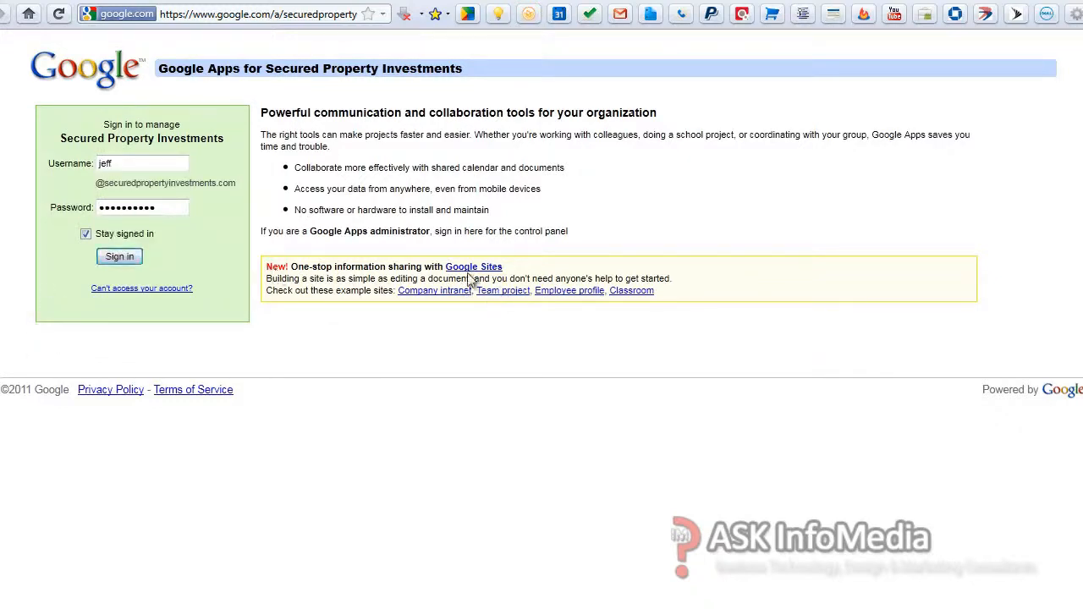
{"action": "left_click", "coordinate": [119, 257]}
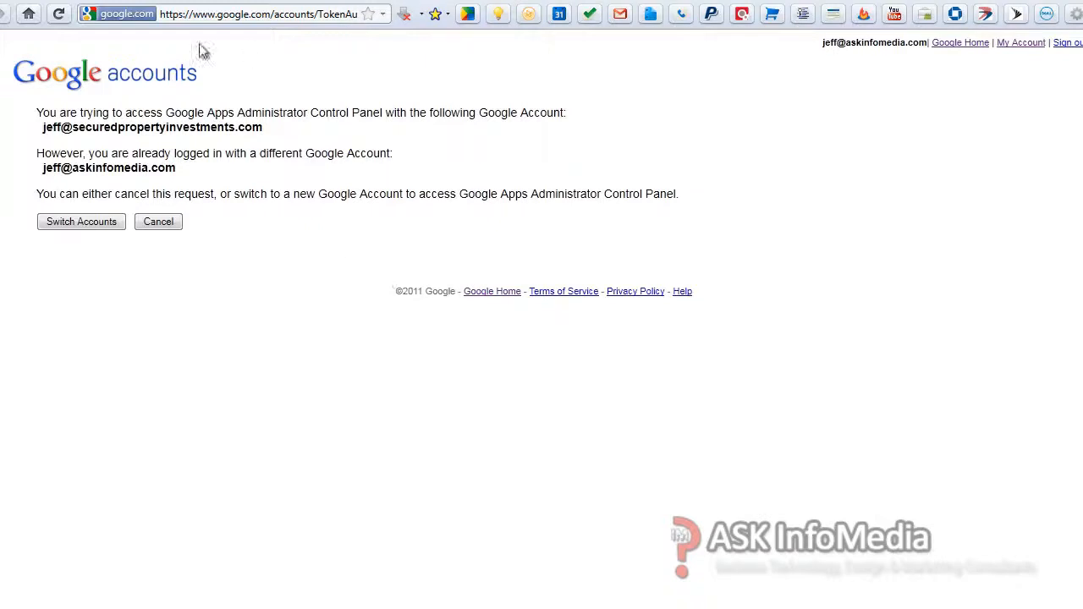
{"action": "left_click", "coordinate": [82, 220]}
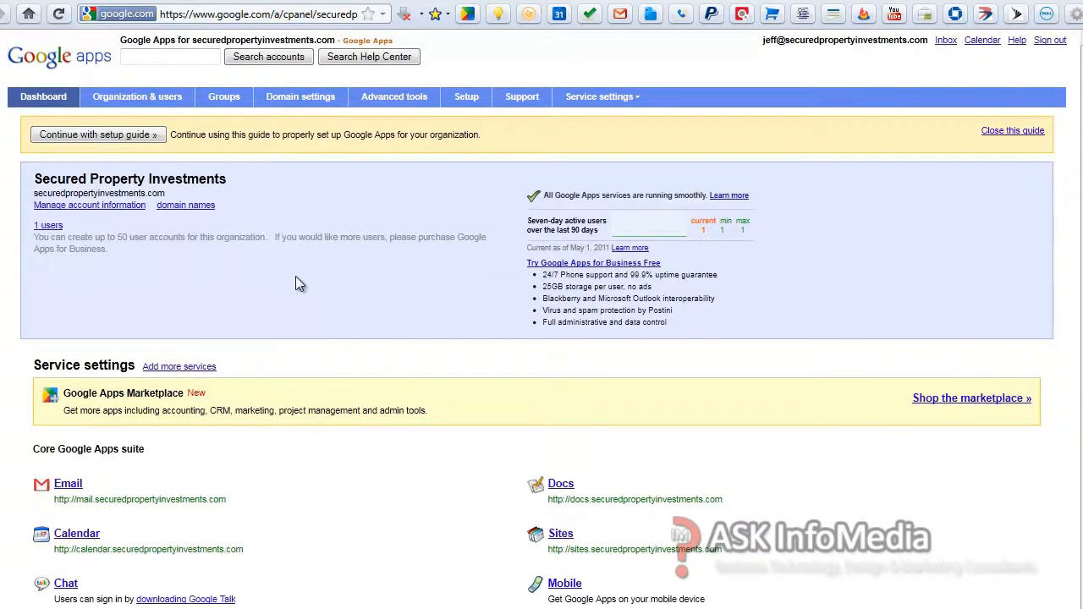
{"action": "mouse_move", "coordinate": [928, 406]}
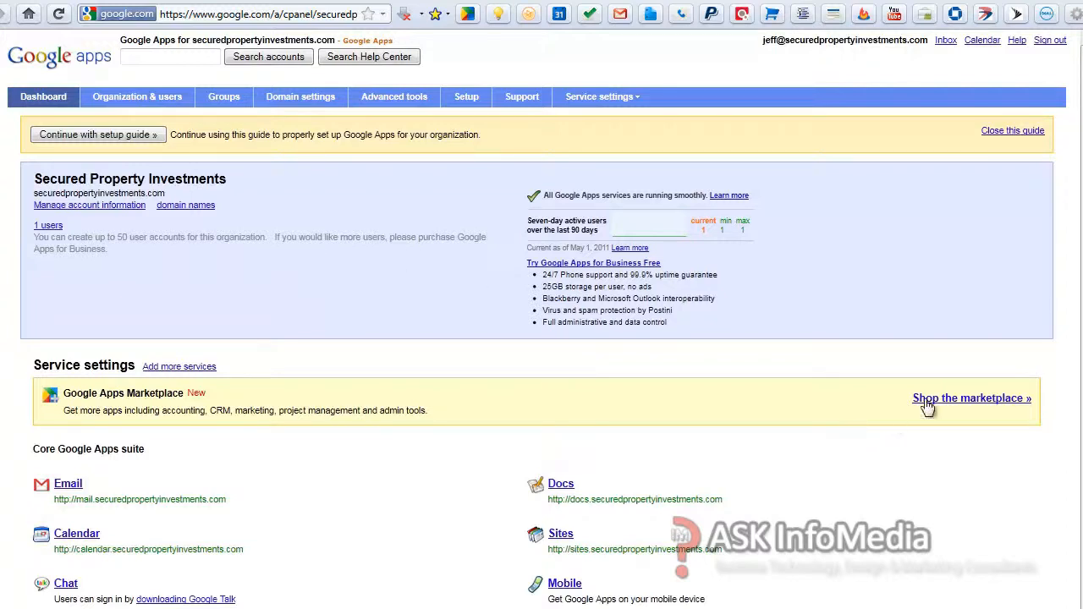
Step: Search the Google Apps Marketplace for Insightly and start adding its listing to the domain
{"action": "left_click", "coordinate": [969, 397]}
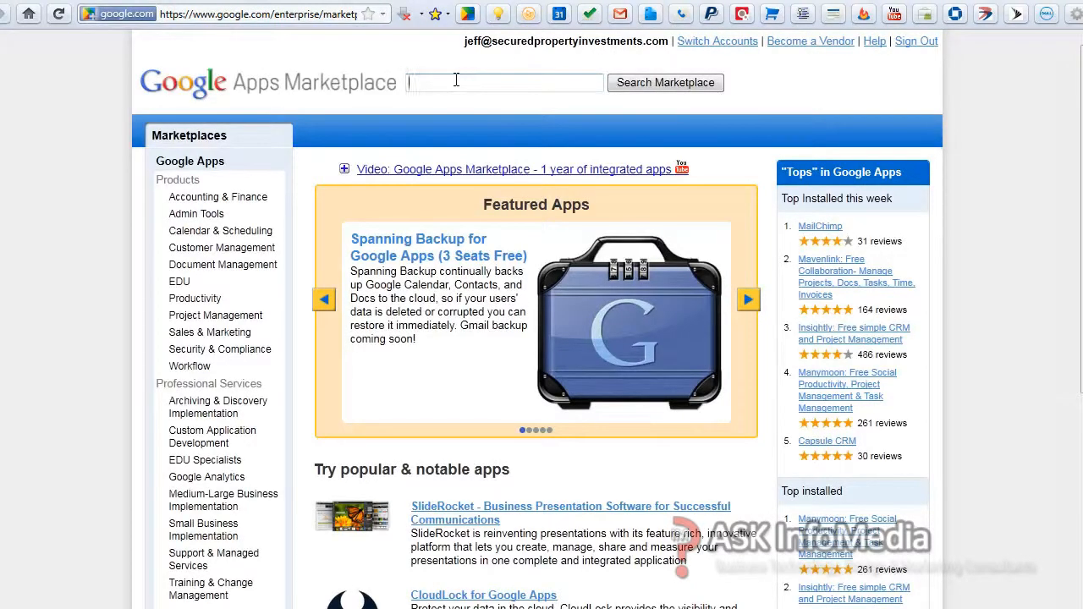
{"action": "type", "text": "insightly"}
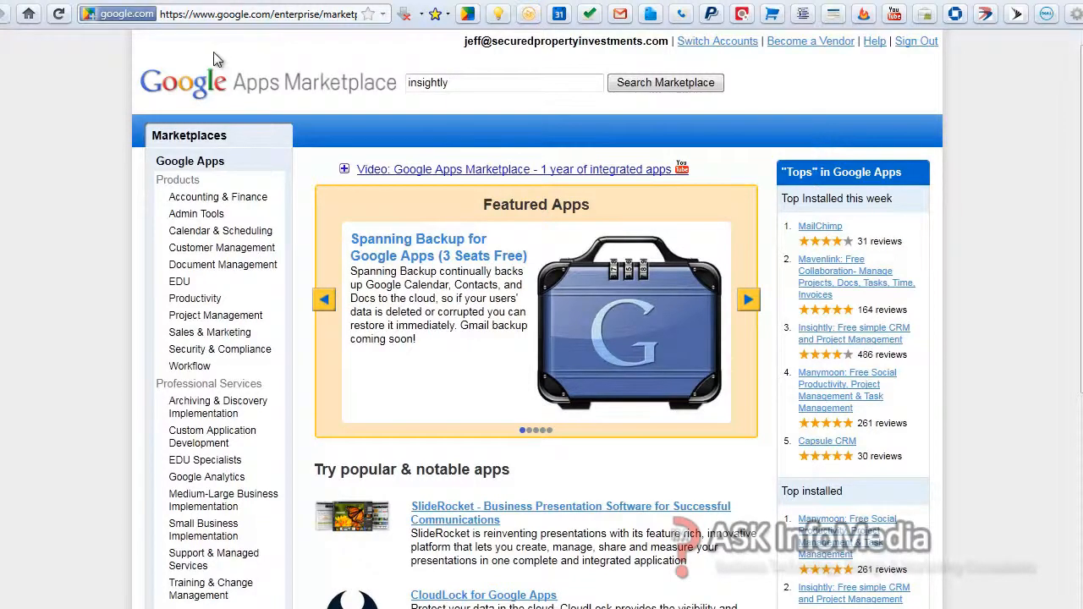
{"action": "left_click", "coordinate": [665, 81]}
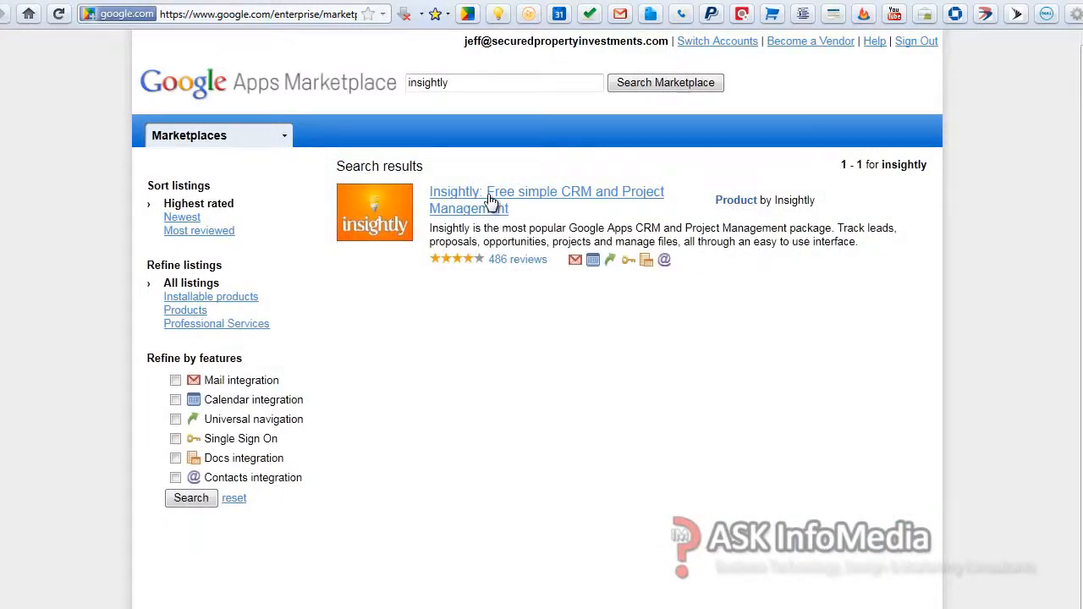
{"action": "left_click", "coordinate": [545, 200]}
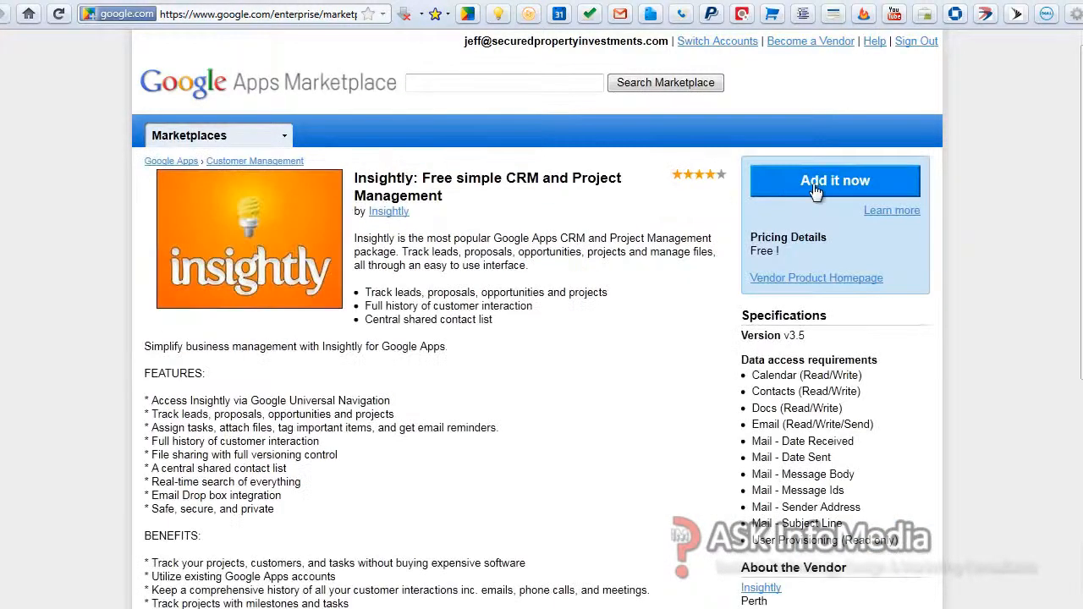
{"action": "left_click", "coordinate": [835, 179]}
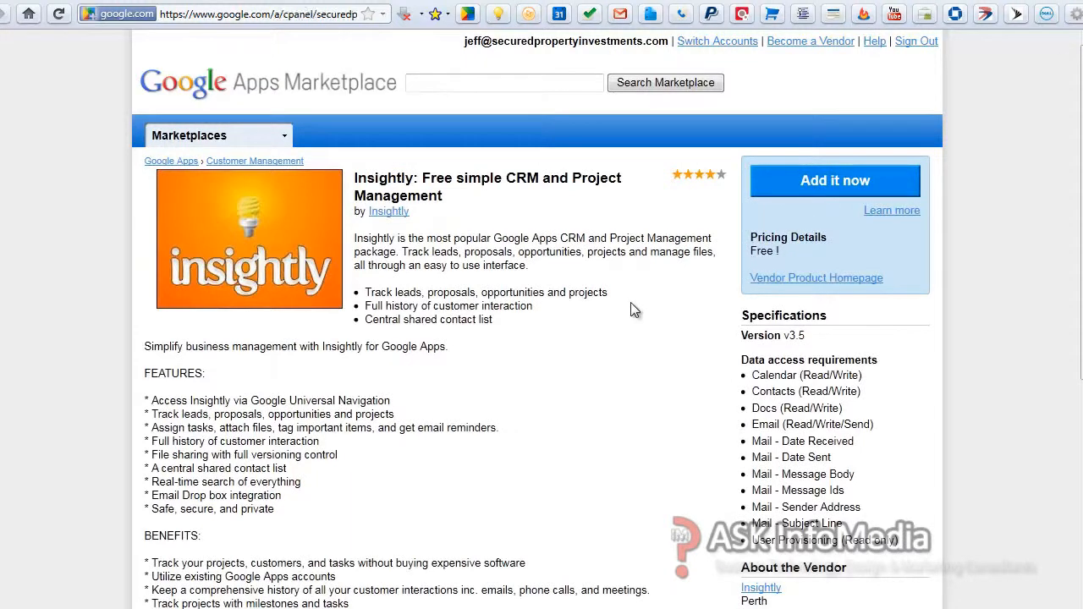
Step: Agree to the vendor terms and grant Insightly access to the domain's data
{"action": "left_click", "coordinate": [834, 179]}
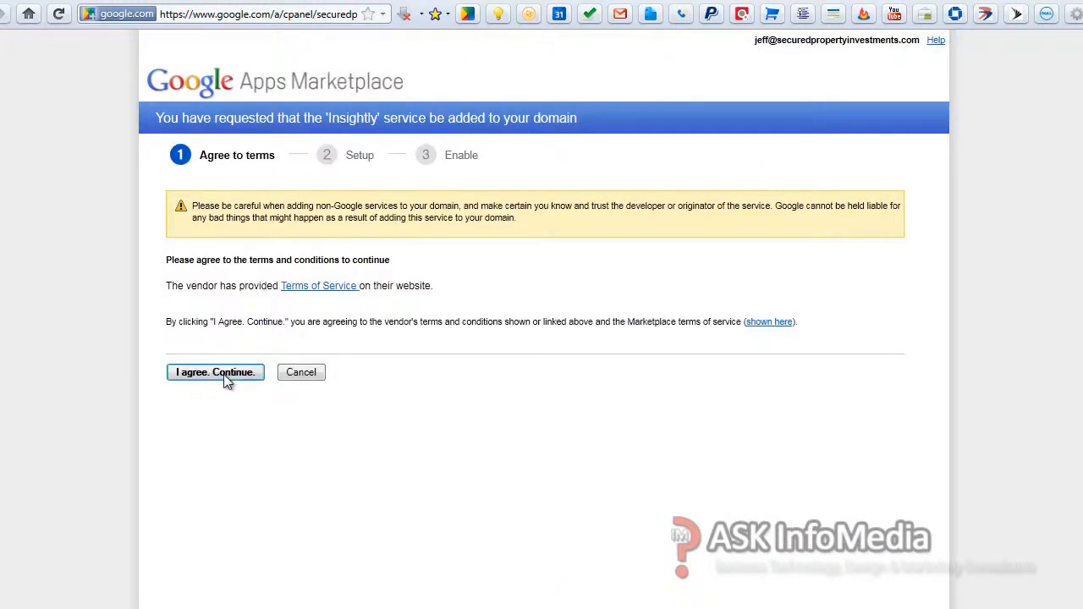
{"action": "left_click", "coordinate": [215, 372]}
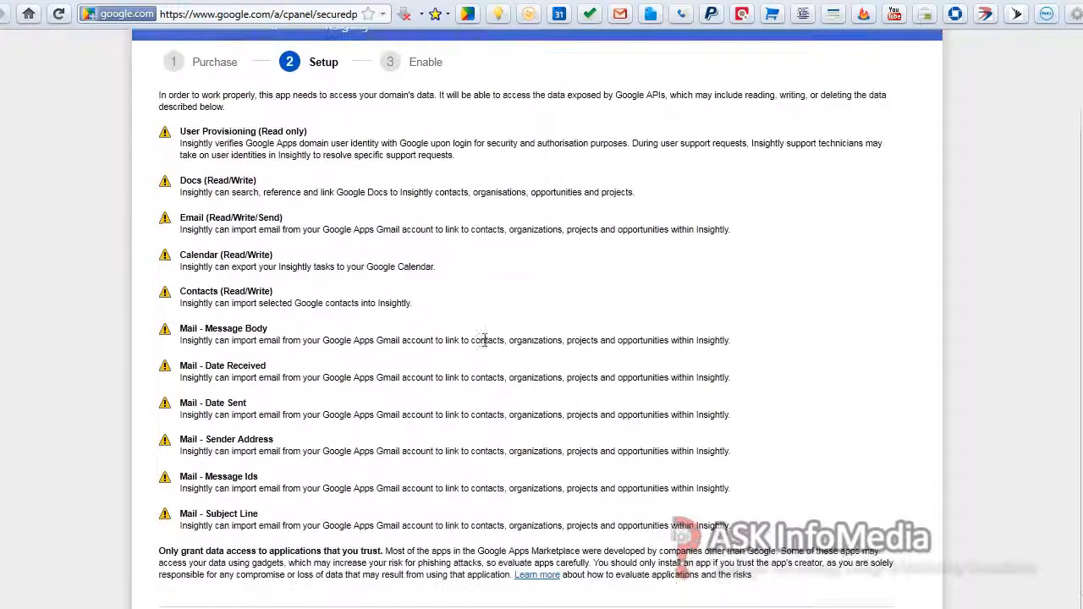
{"action": "scroll", "scroll_direction": "down", "scroll_amount": 3}
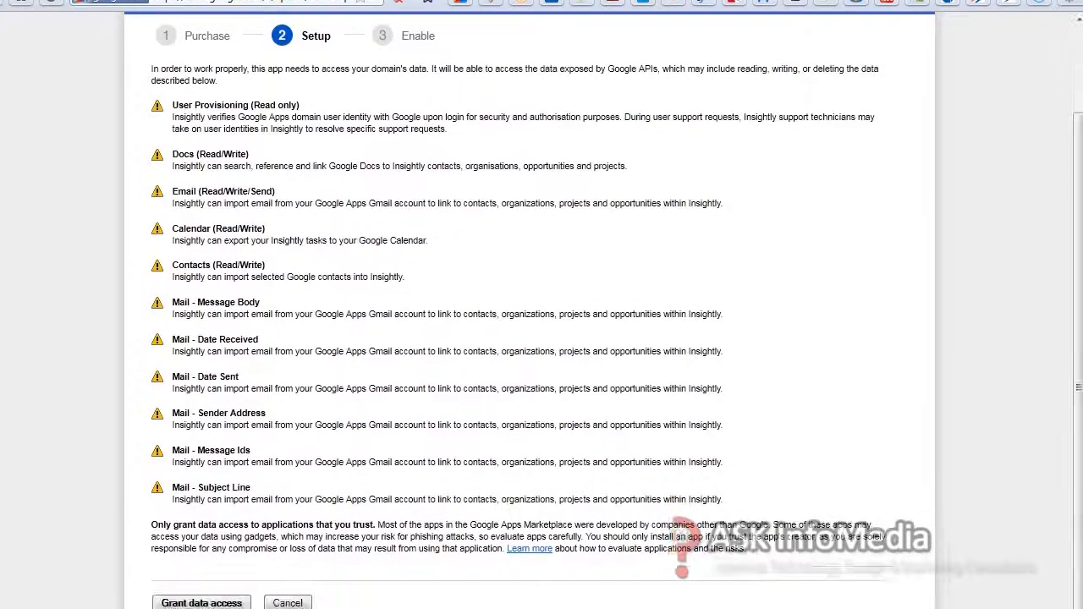
{"action": "scroll", "scroll_direction": "down", "scroll_amount": 3}
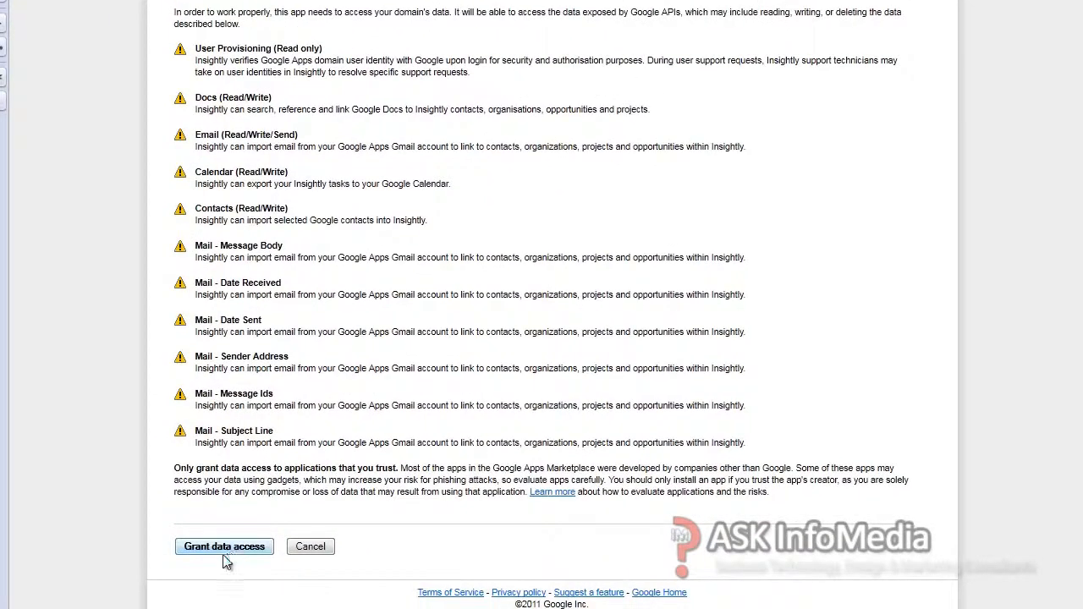
{"action": "mouse_move", "coordinate": [403, 436]}
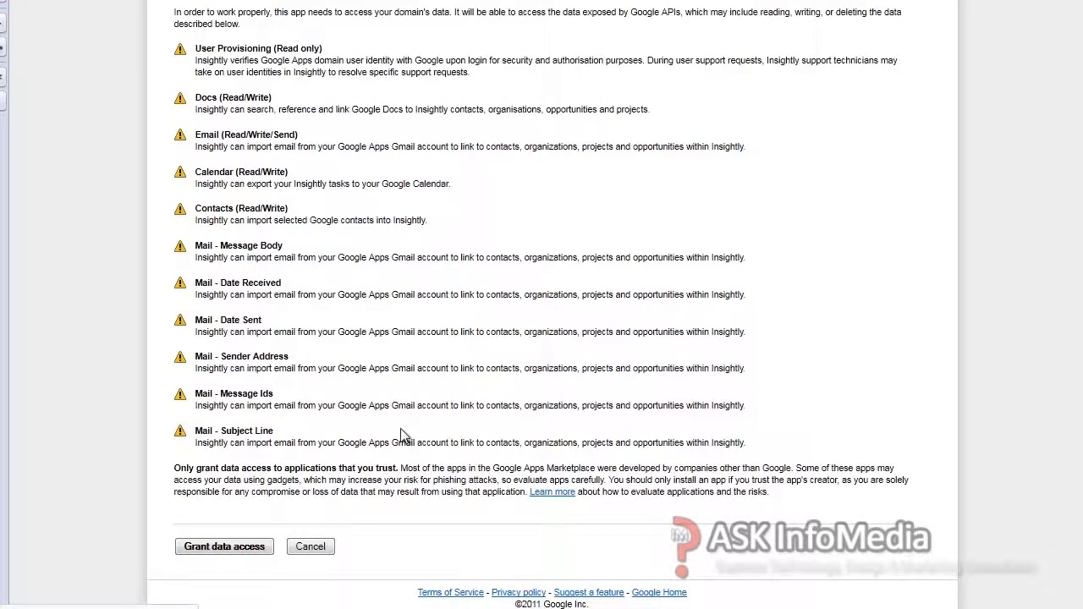
{"action": "left_click", "coordinate": [223, 545]}
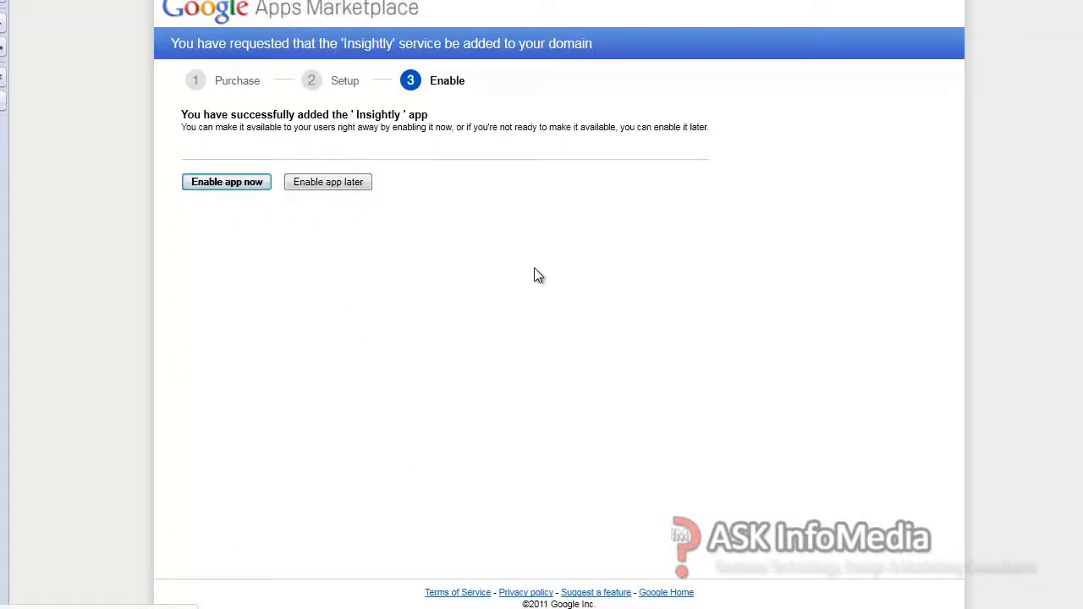
Step: Enable Insightly for users now and return to the domain dashboard
{"action": "left_click", "coordinate": [227, 183]}
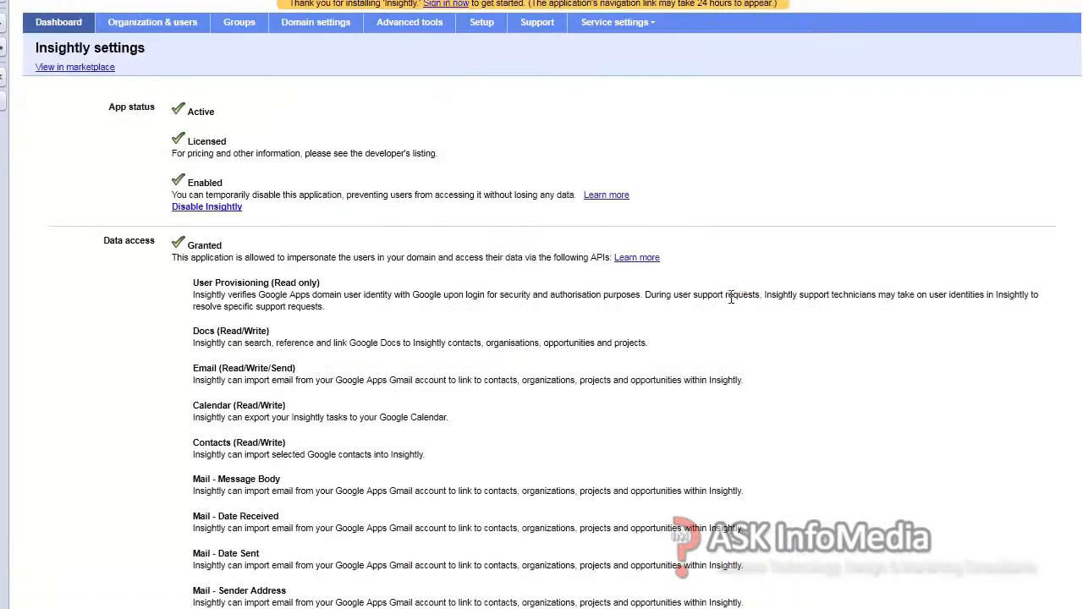
{"action": "mouse_move", "coordinate": [400, 192]}
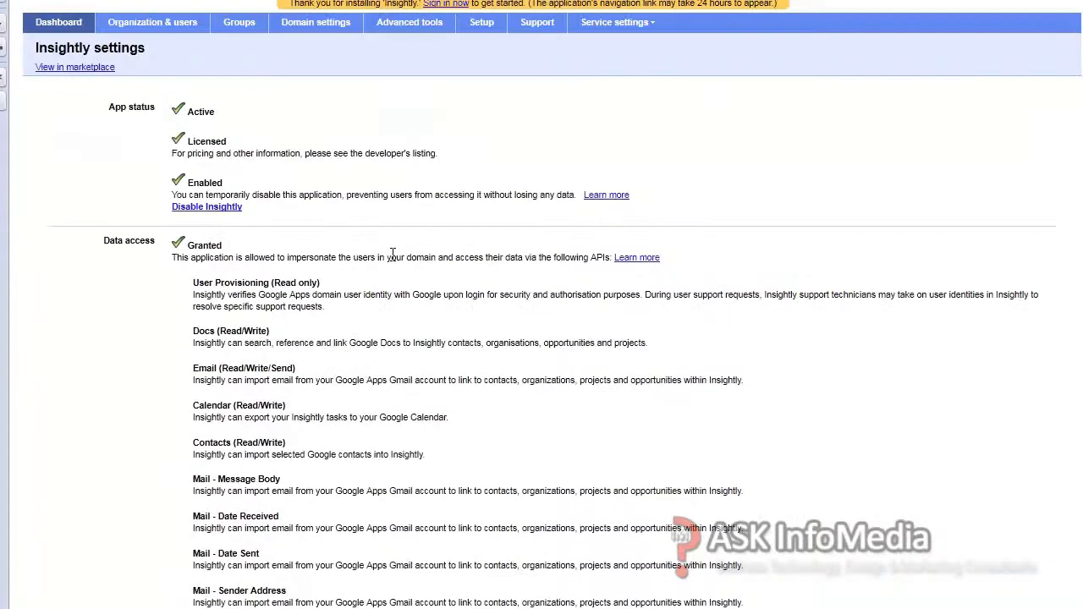
{"action": "left_click", "coordinate": [57, 22]}
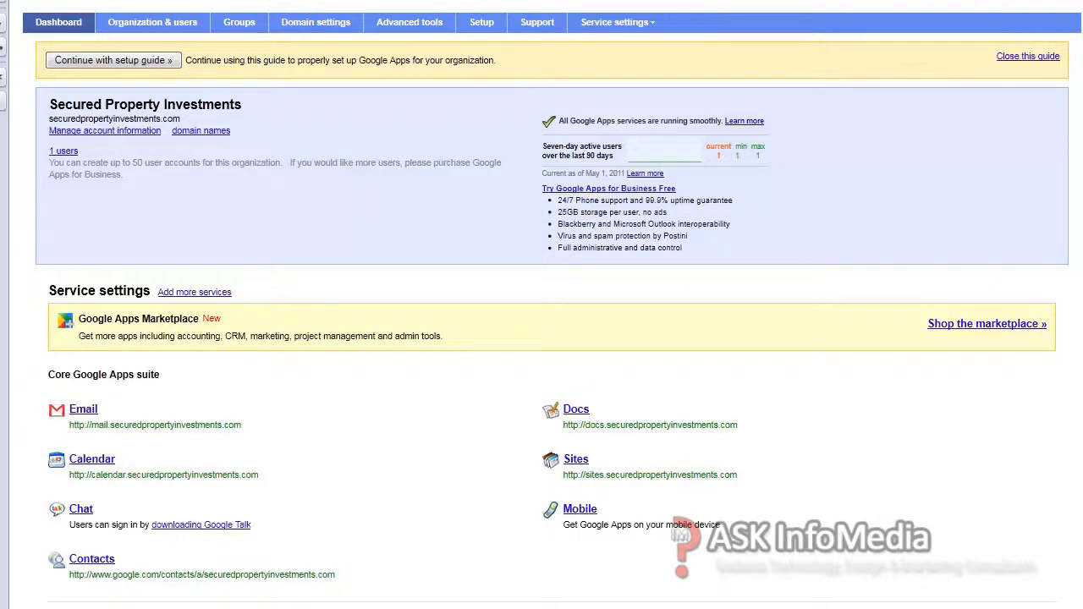
{"action": "mouse_move", "coordinate": [528, 376]}
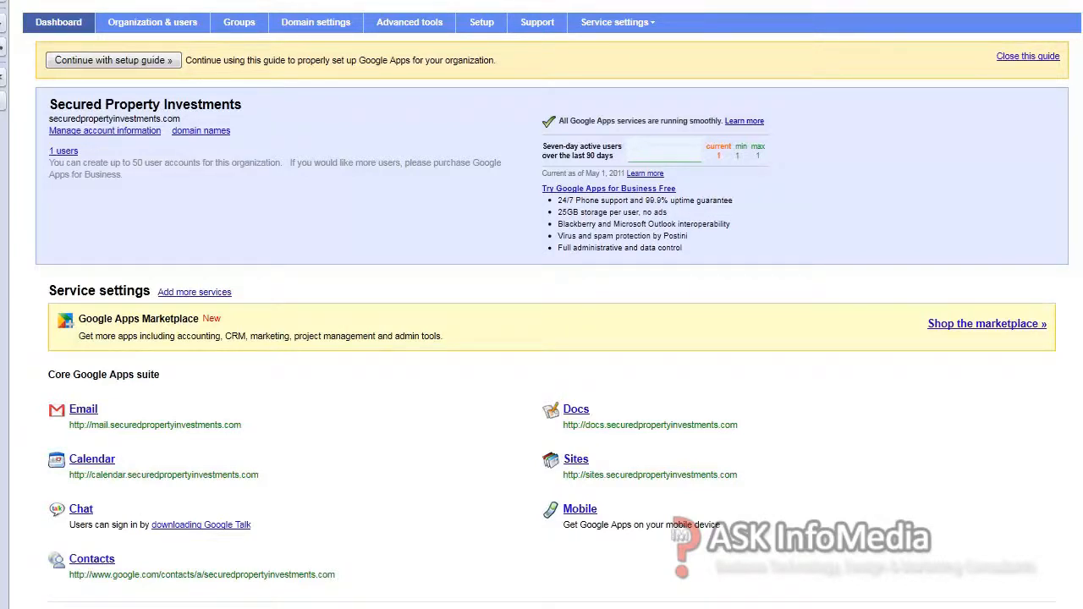
Step: Visit the licensed Insightly entry under Google Apps Marketplace services on the dashboard
{"action": "scroll", "scroll_direction": "down", "scroll_amount": 3}
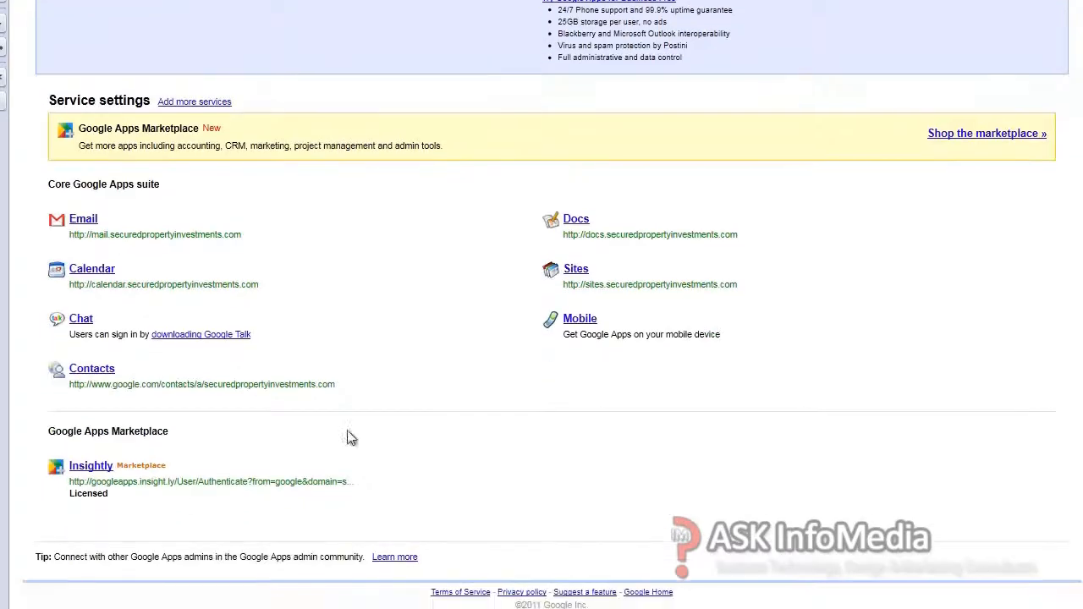
{"action": "mouse_move", "coordinate": [162, 535]}
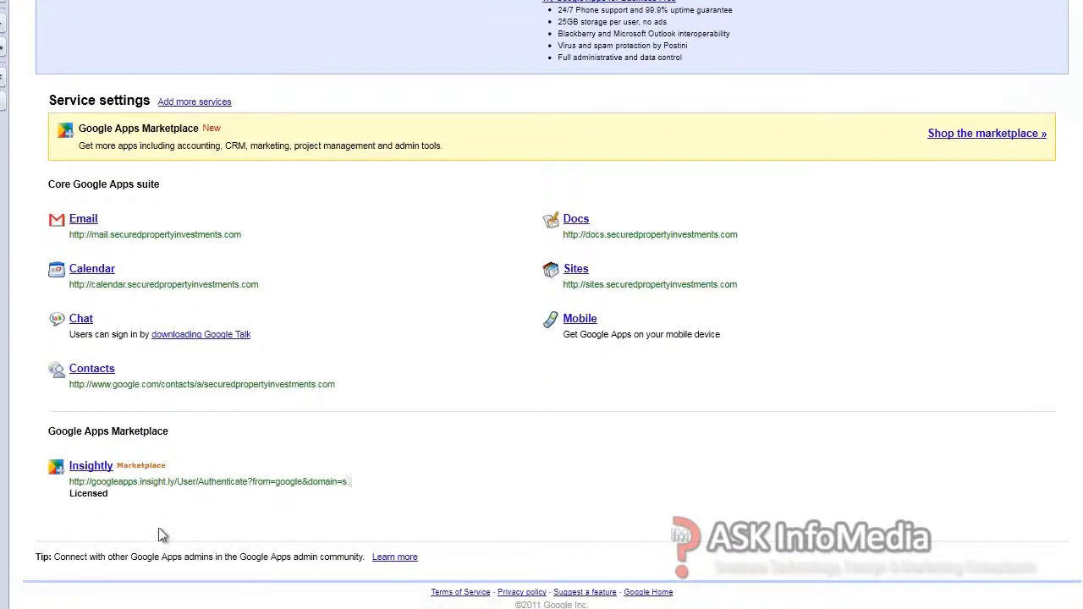
{"action": "mouse_move", "coordinate": [77, 489]}
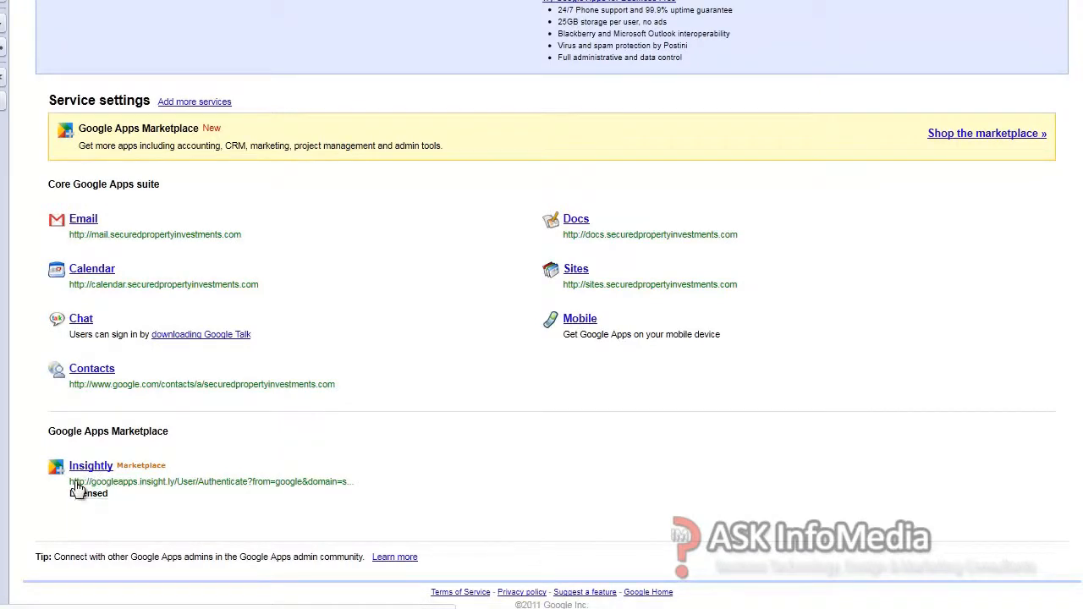
{"action": "left_click", "coordinate": [91, 465]}
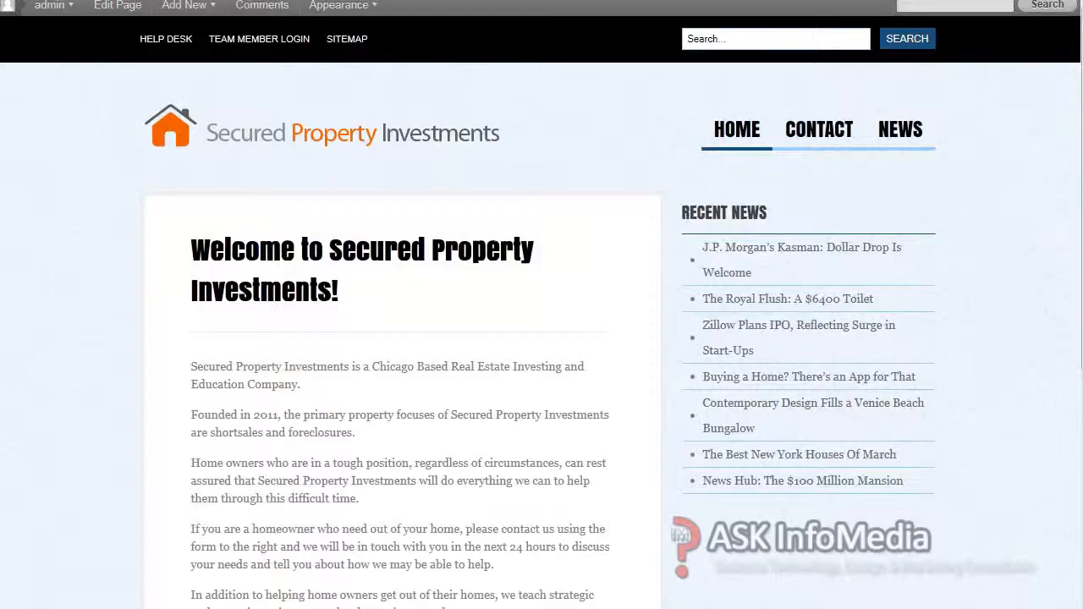
{"action": "mouse_move", "coordinate": [281, 71]}
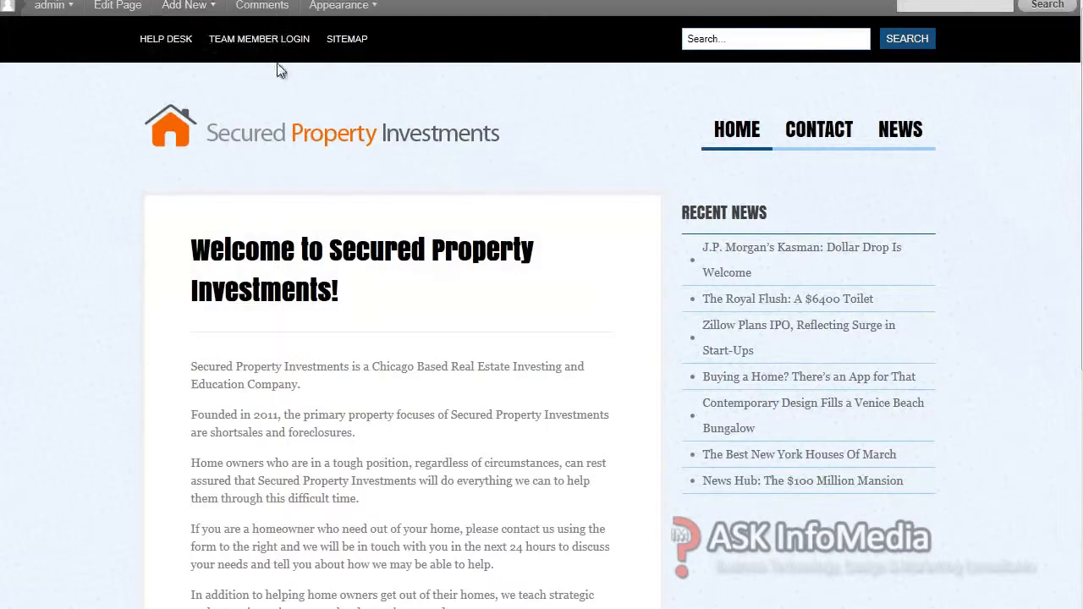
Step: Use the site's Team Member Login to reach the Insightly project management dashboard
{"action": "left_click", "coordinate": [259, 37]}
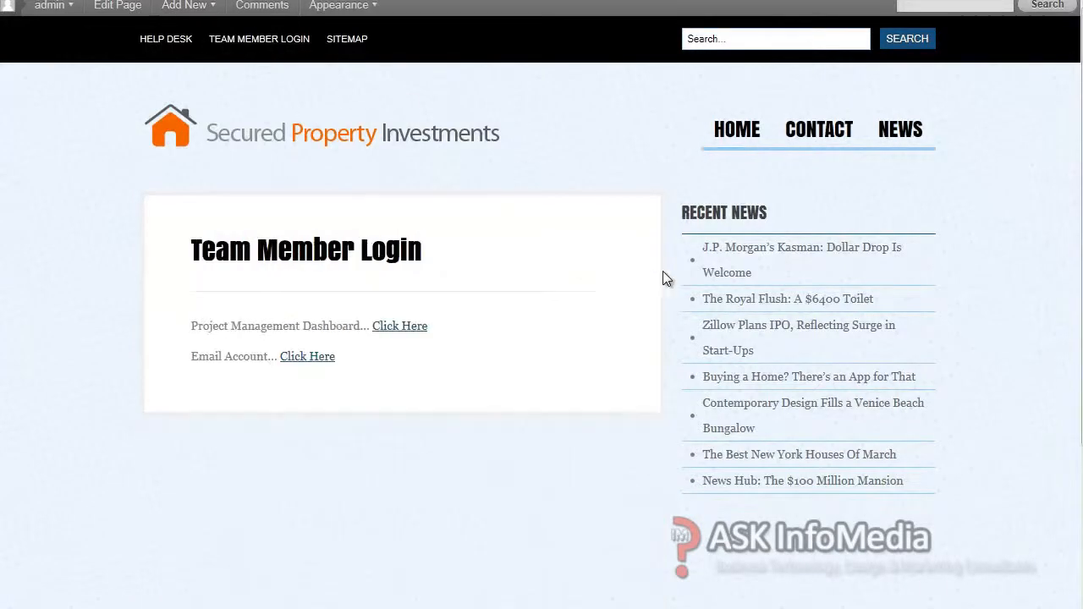
{"action": "double_click", "coordinate": [207, 325]}
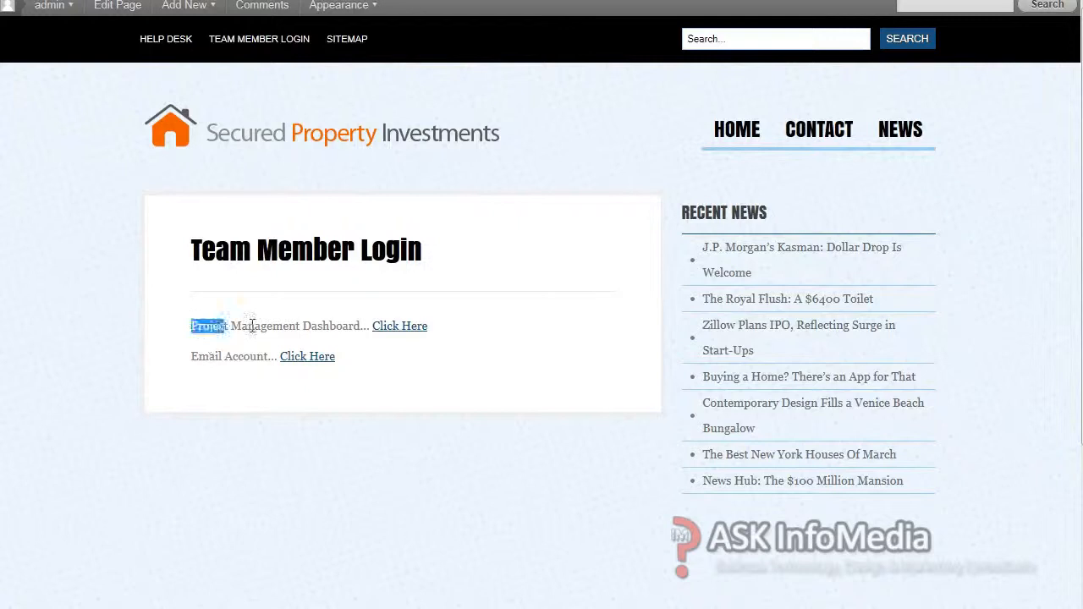
{"action": "left_click", "coordinate": [399, 325]}
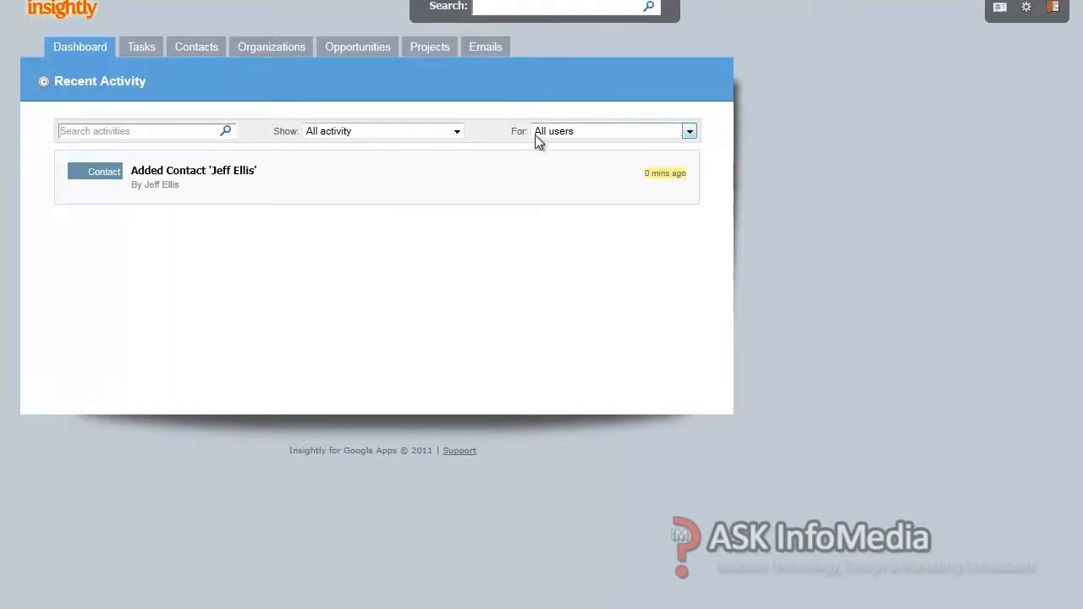
{"action": "mouse_move", "coordinate": [1024, 32]}
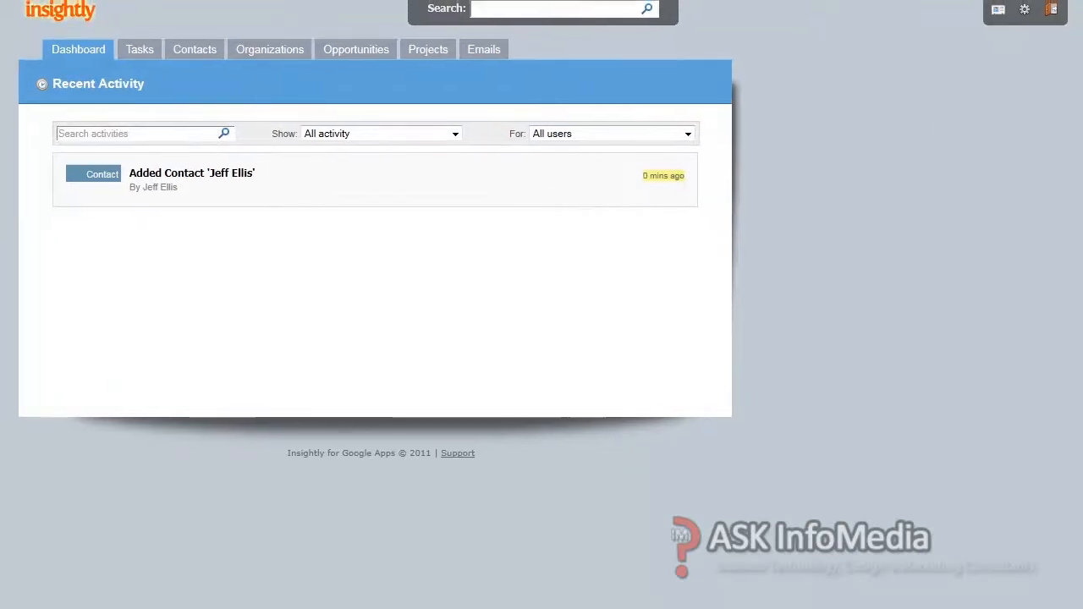
{"action": "mouse_move", "coordinate": [1026, 10]}
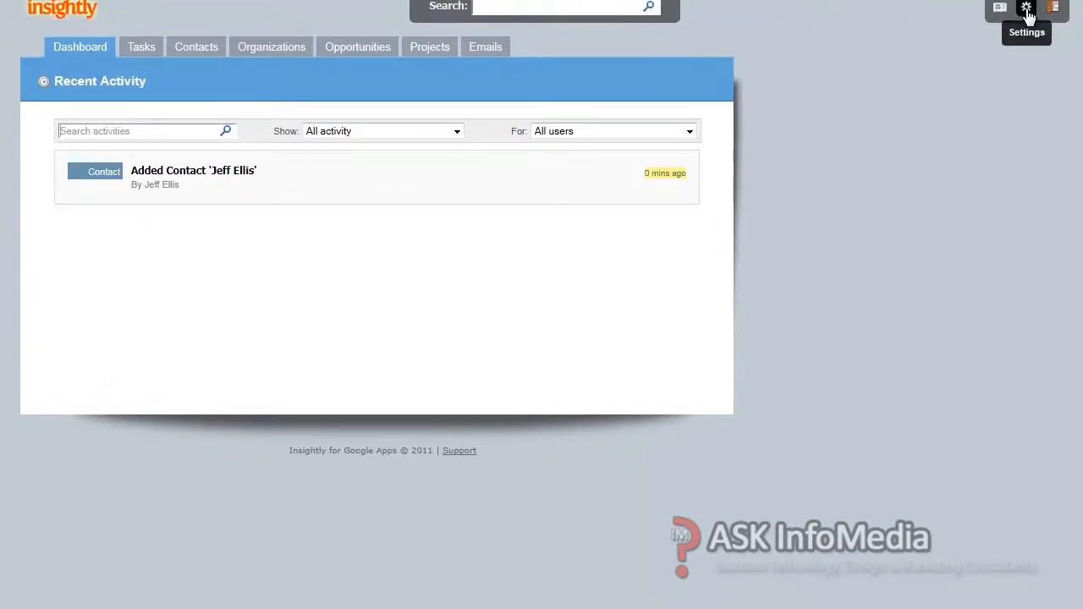
Step: Add a category named Secured Property Investments in the Insightly categories settings
{"action": "left_click", "coordinate": [1026, 6]}
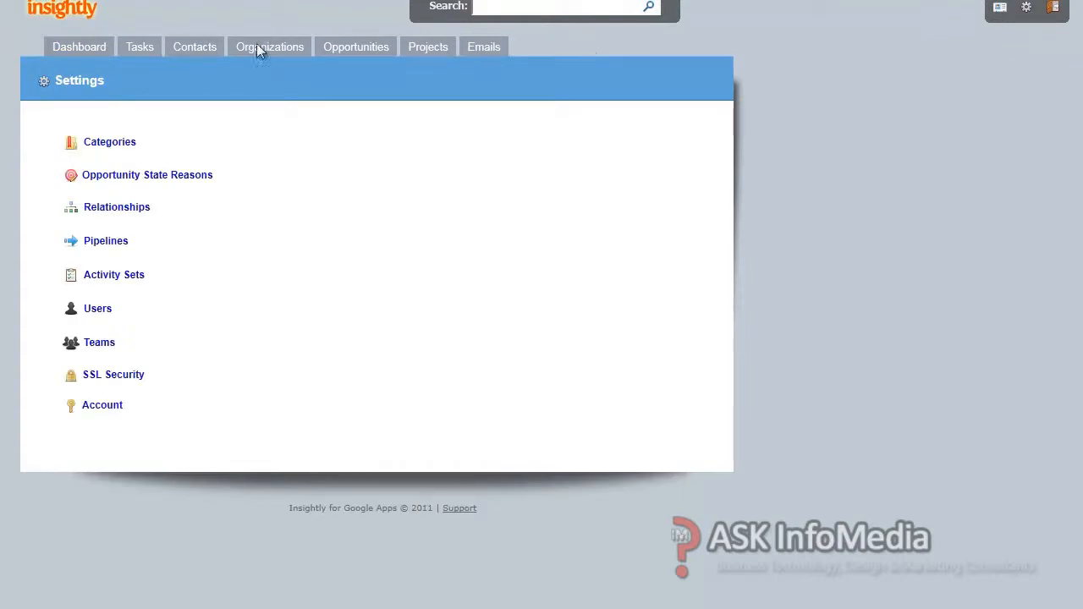
{"action": "left_click", "coordinate": [108, 142]}
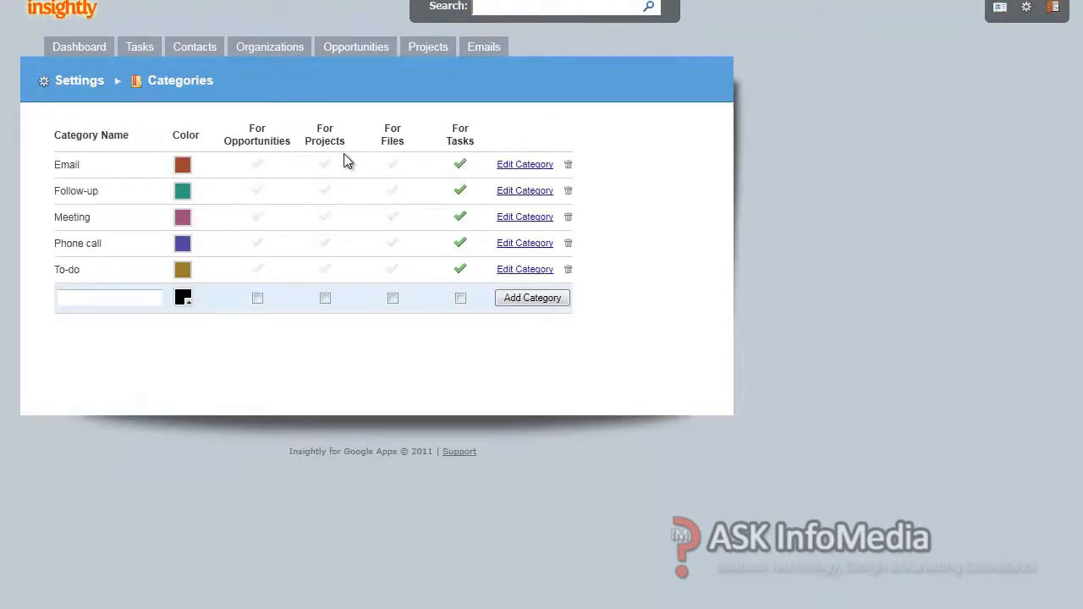
{"action": "left_click", "coordinate": [108, 298]}
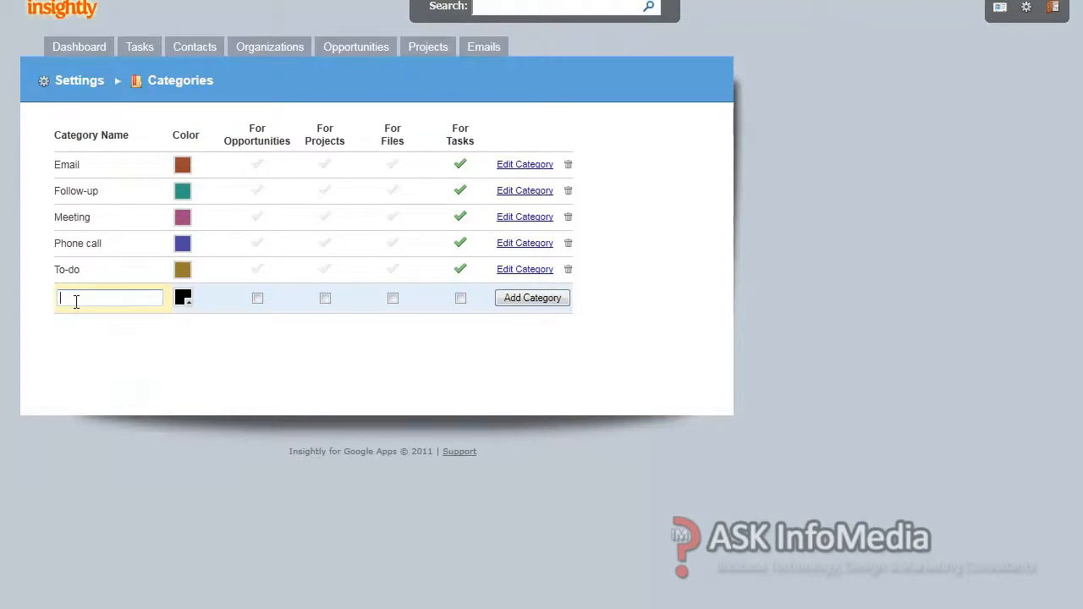
{"action": "type", "text": "Secured Pr"}
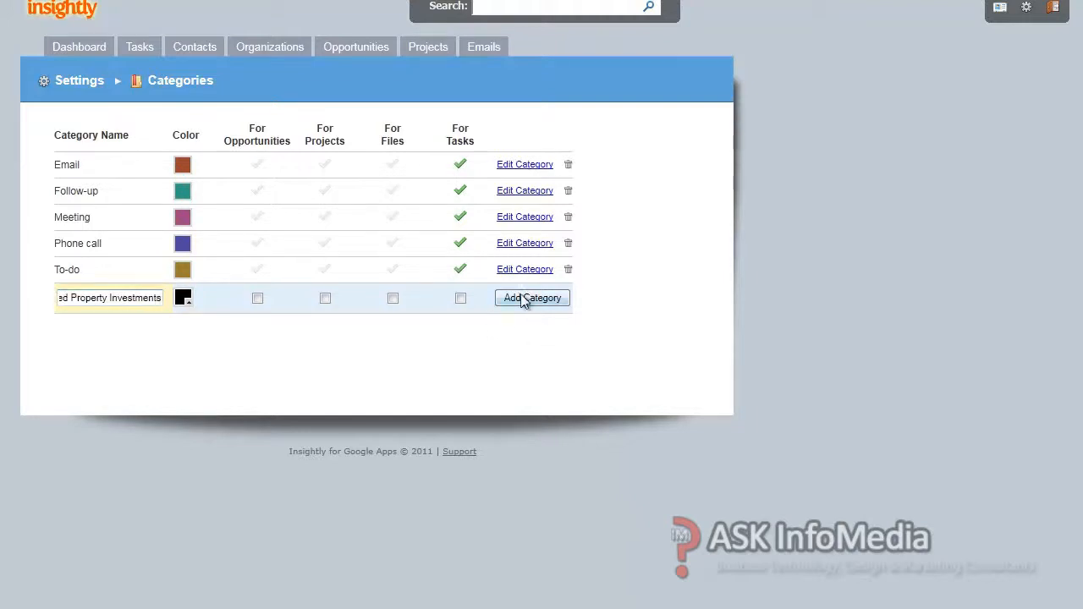
{"action": "left_click", "coordinate": [532, 298]}
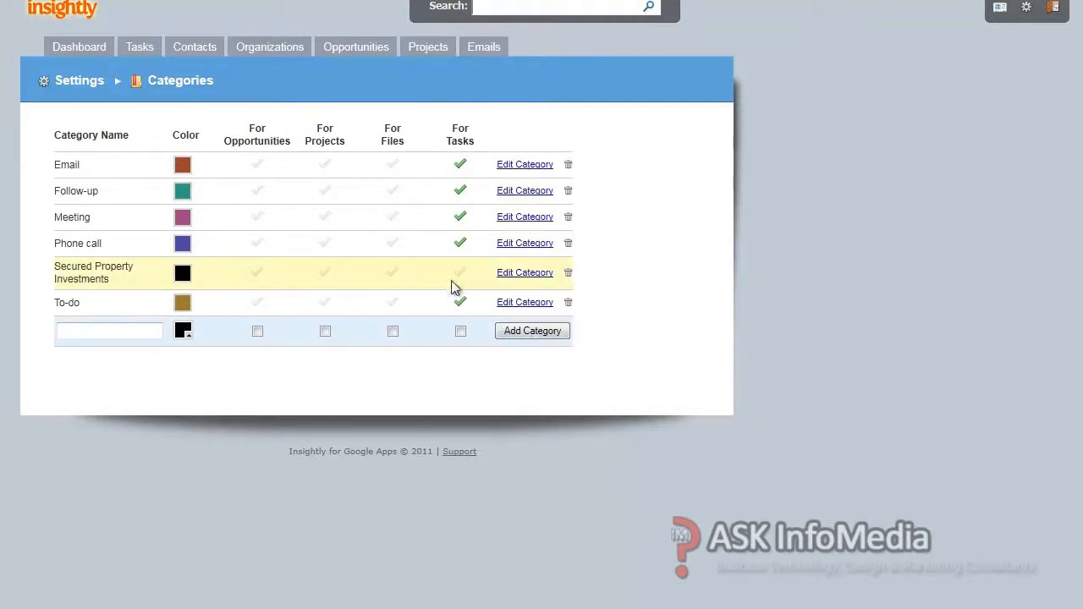
Step: Enable the new category for opportunities, projects, files and tasks and save it
{"action": "left_click", "coordinate": [525, 271]}
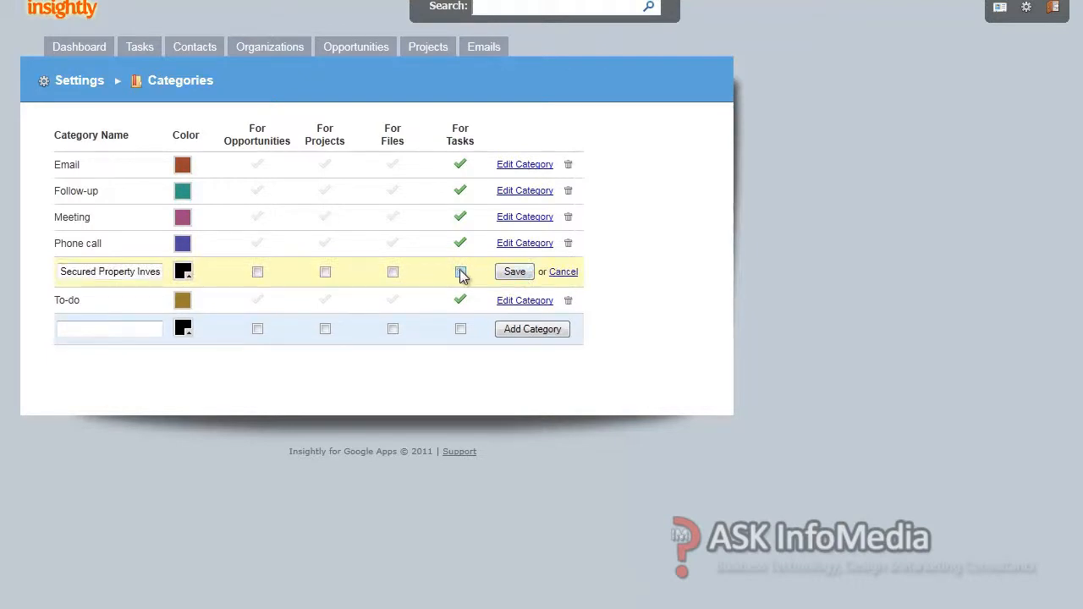
{"action": "left_click", "coordinate": [461, 271]}
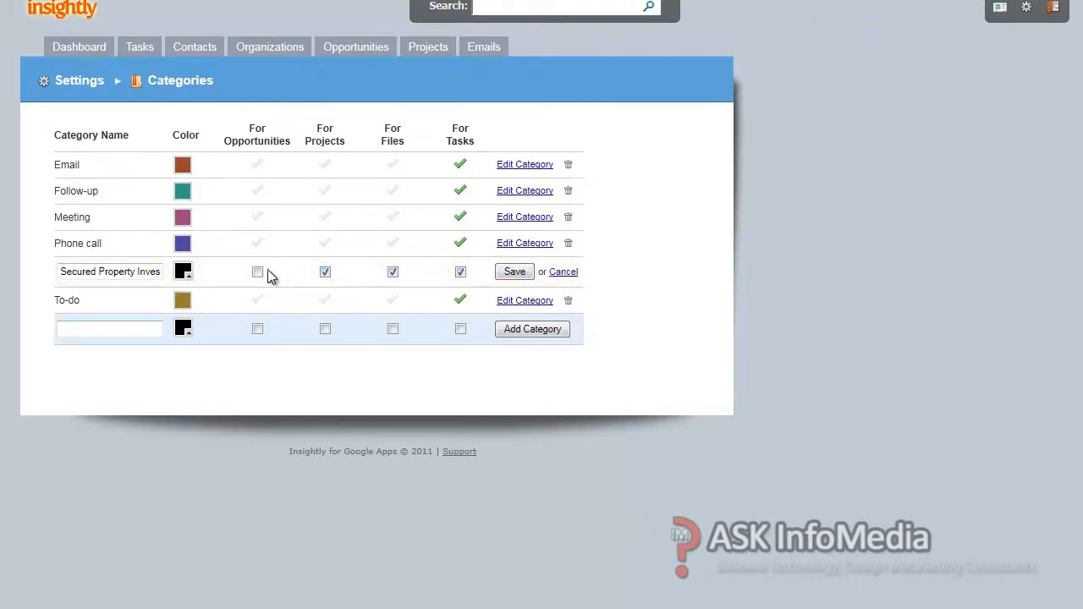
{"action": "left_click", "coordinate": [257, 271]}
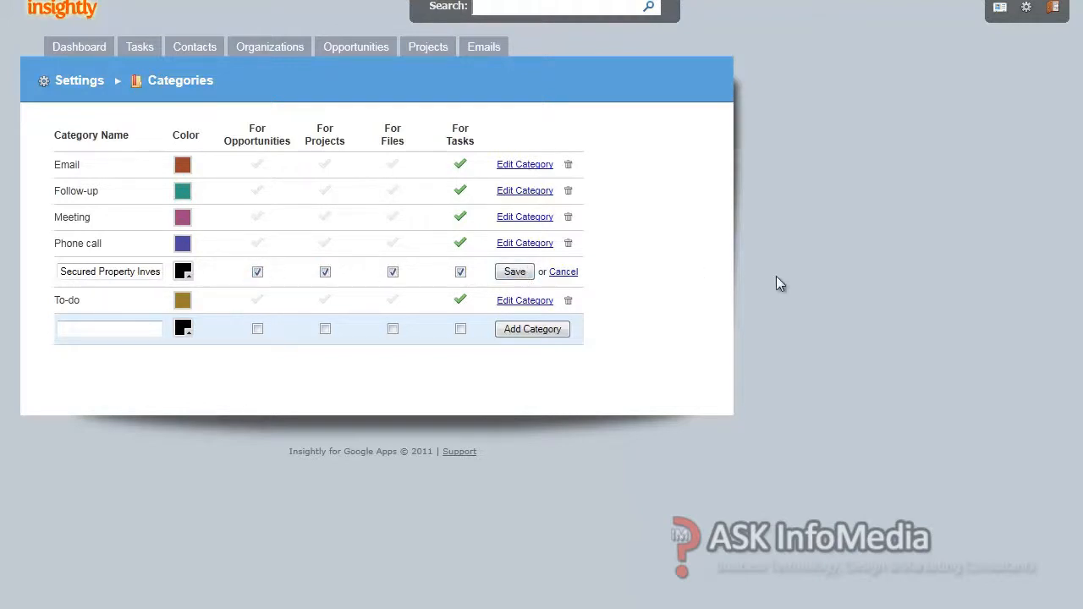
{"action": "left_click", "coordinate": [514, 271]}
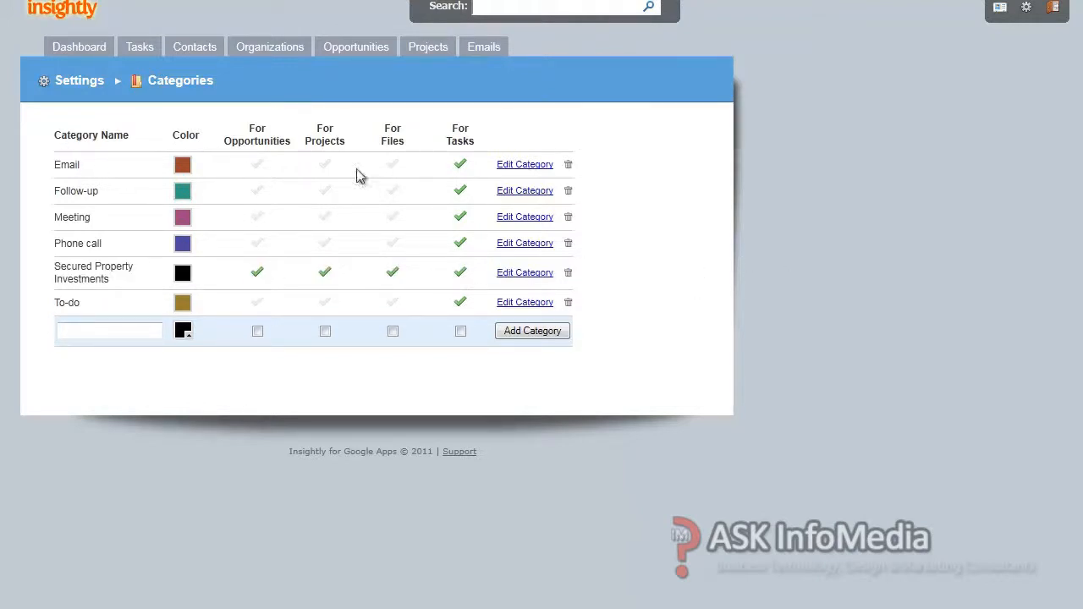
{"action": "mouse_move", "coordinate": [556, 254]}
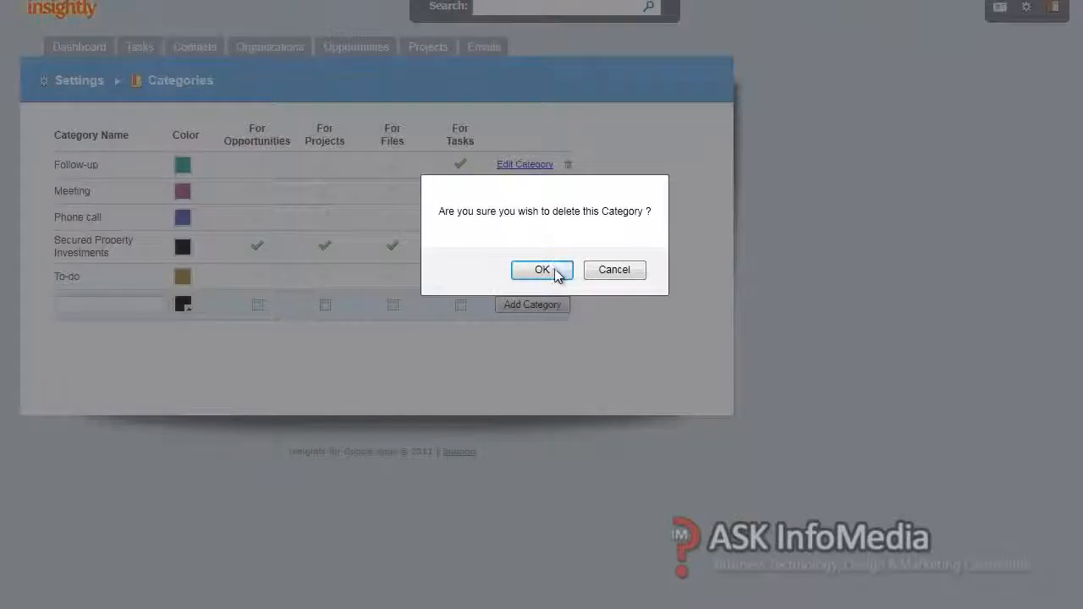
Step: Delete the default Follow-up, Meeting, Phone call and To-do categories
{"action": "left_click", "coordinate": [542, 269]}
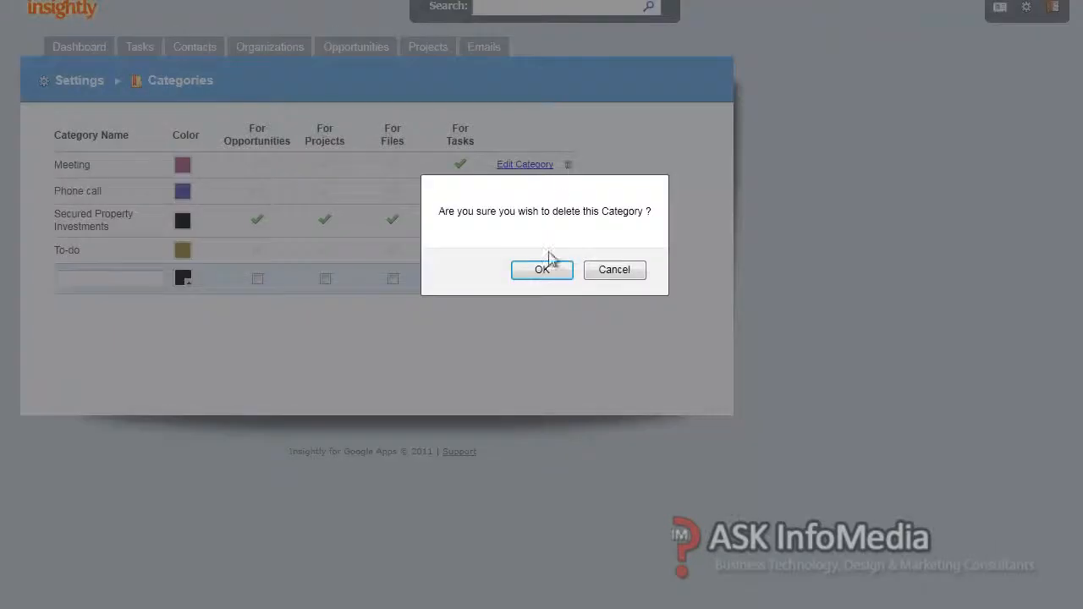
{"action": "left_click", "coordinate": [542, 269]}
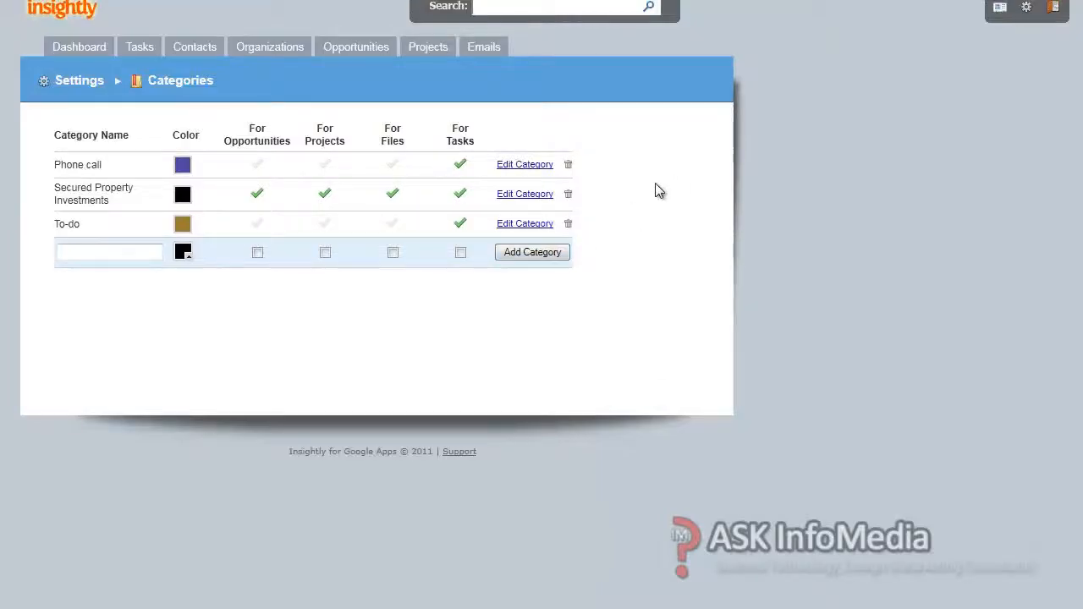
{"action": "mouse_move", "coordinate": [569, 165]}
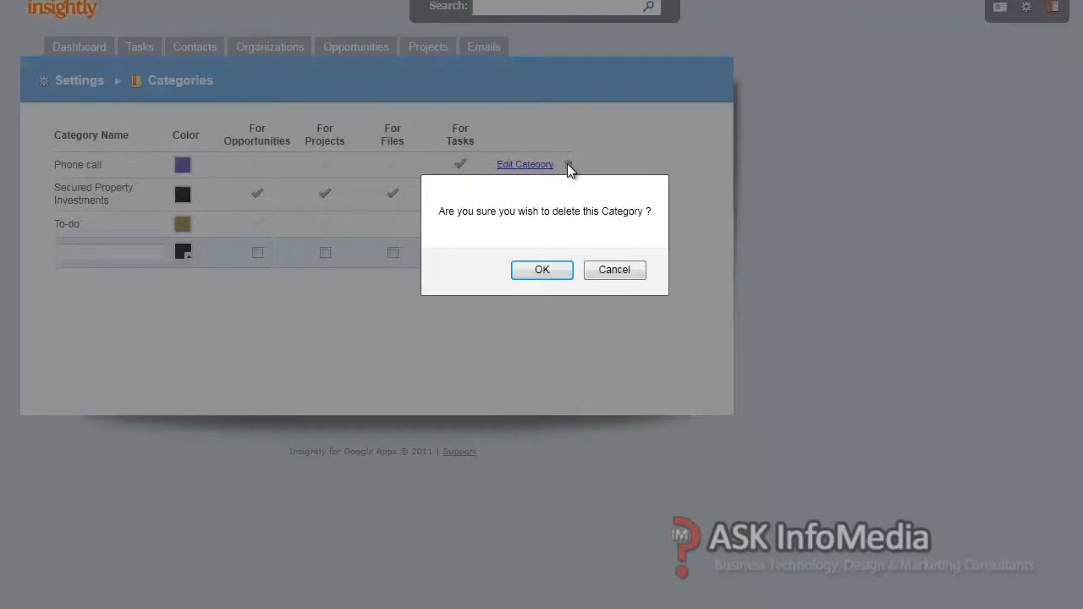
{"action": "left_click", "coordinate": [542, 269]}
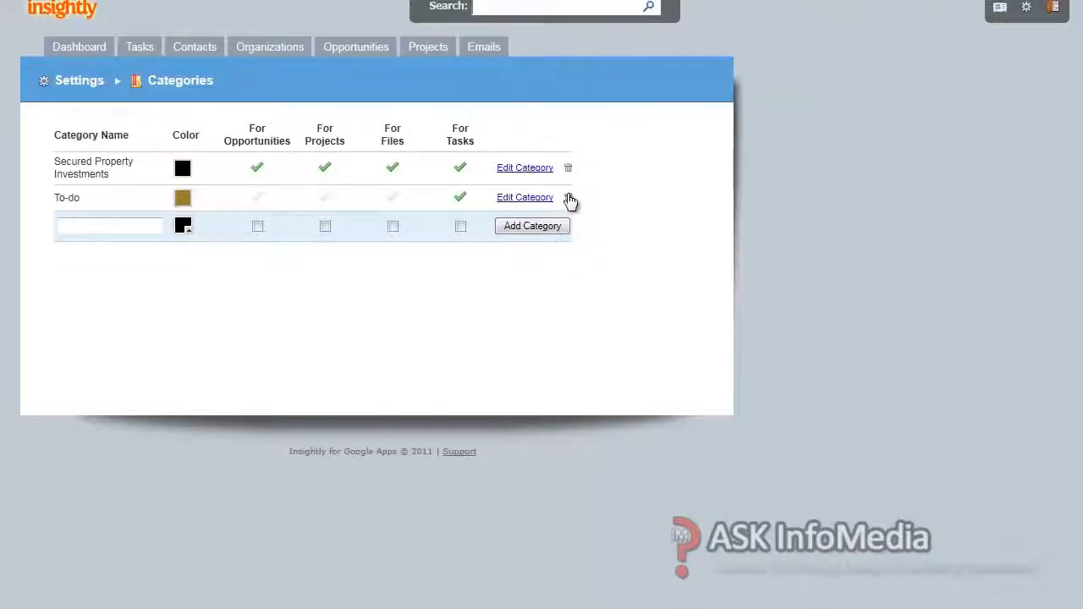
{"action": "left_click", "coordinate": [569, 197]}
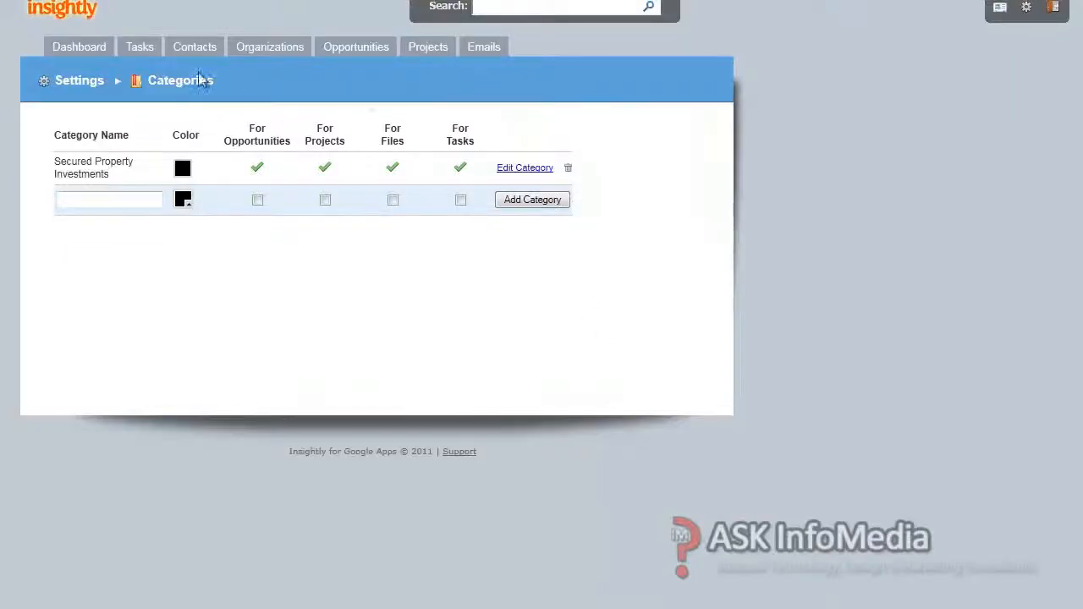
{"action": "mouse_move", "coordinate": [78, 81]}
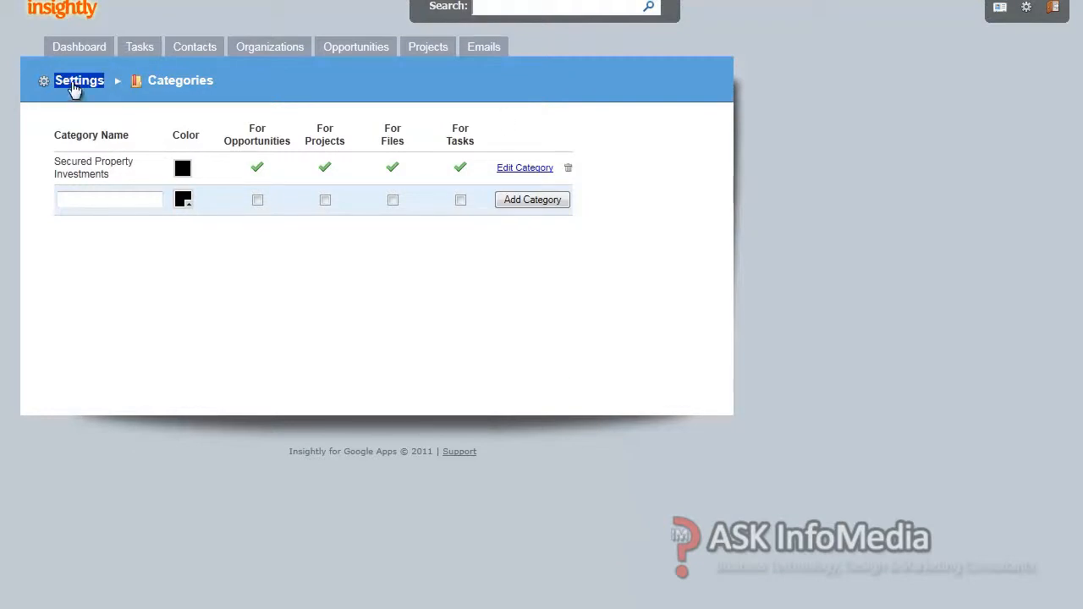
Step: Add the two remaining Google Apps domain users so the Insightly users list holds three people
{"action": "left_click", "coordinate": [78, 81]}
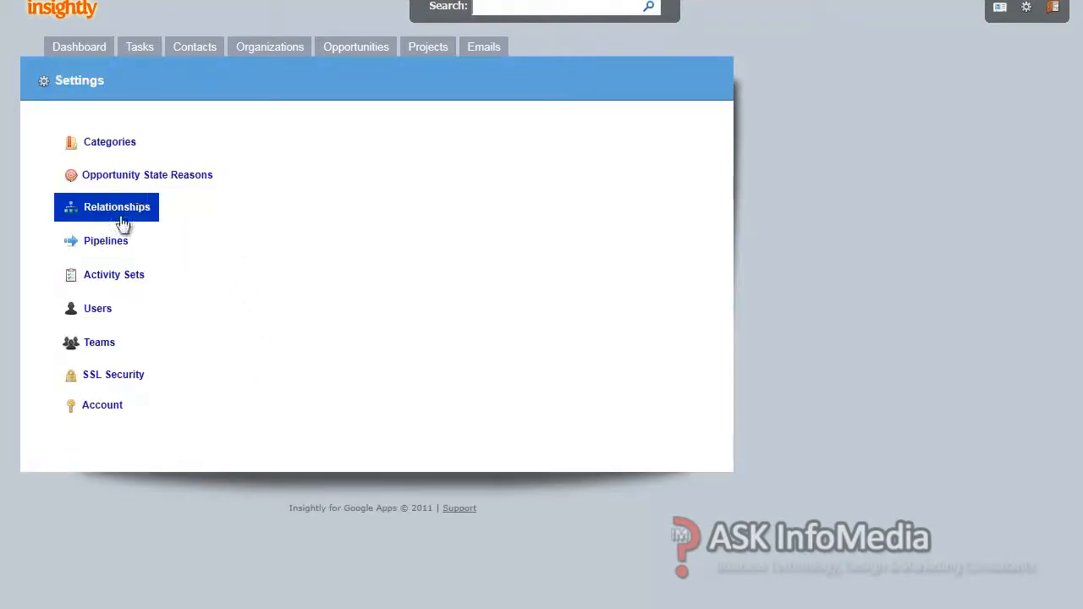
{"action": "mouse_move", "coordinate": [555, 350]}
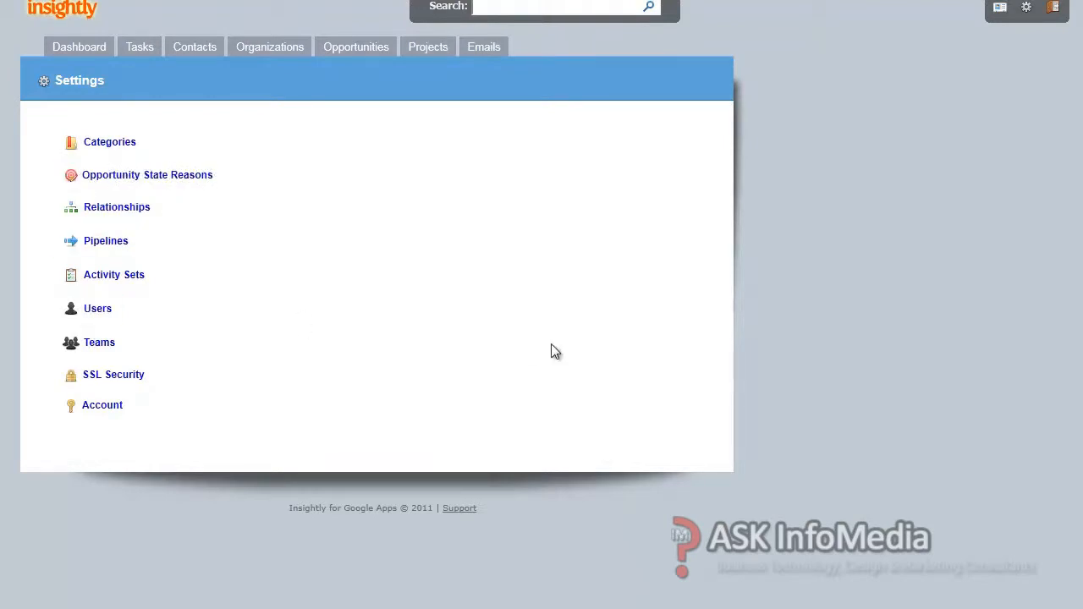
{"action": "left_click", "coordinate": [98, 308]}
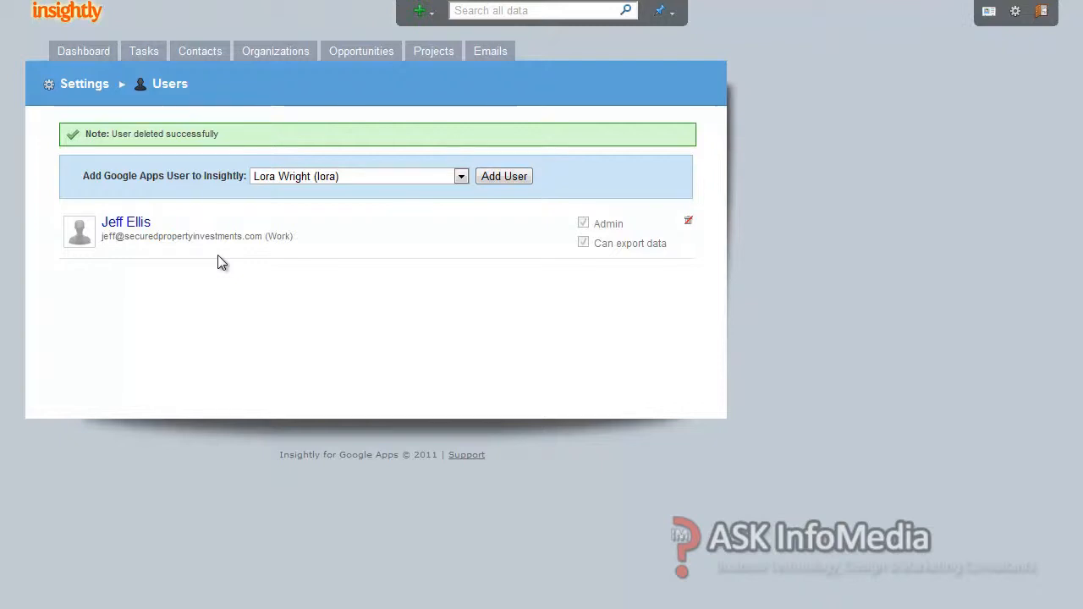
{"action": "left_click", "coordinate": [460, 176]}
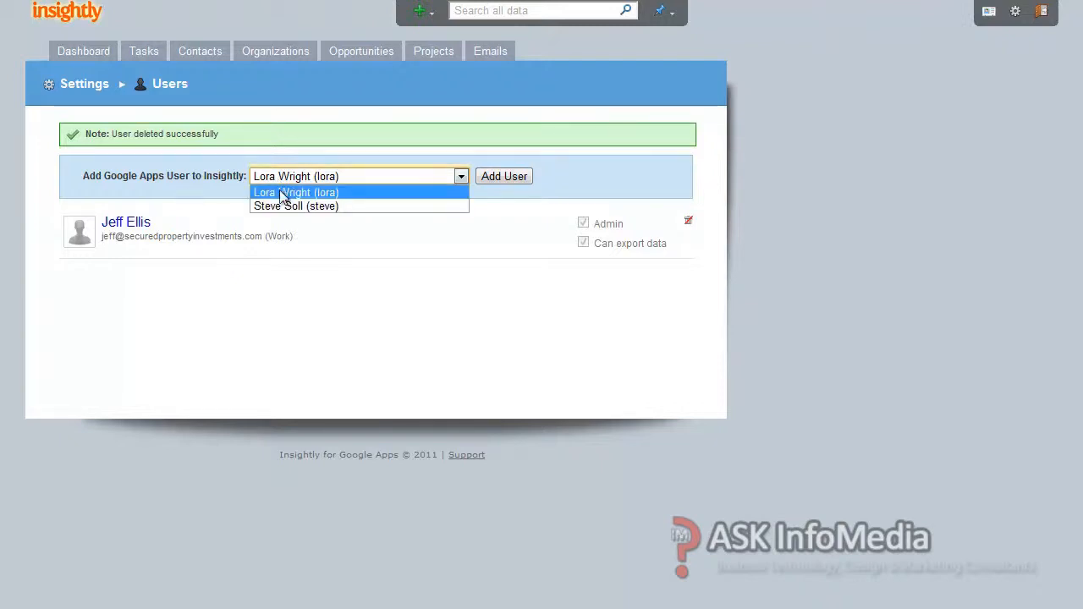
{"action": "left_click", "coordinate": [296, 193]}
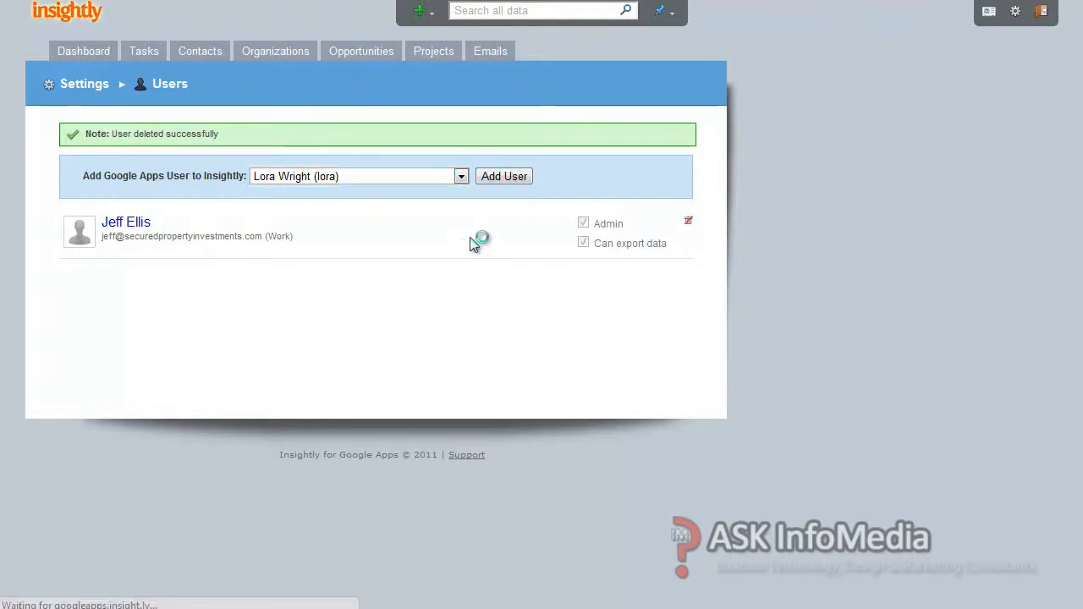
{"action": "left_click", "coordinate": [504, 176]}
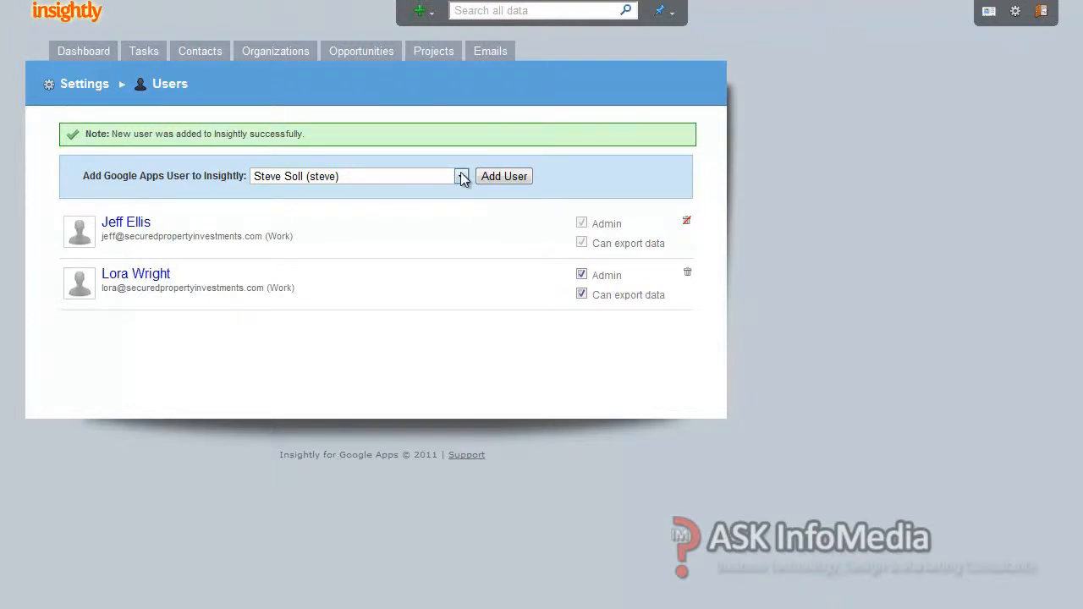
{"action": "left_click", "coordinate": [462, 176]}
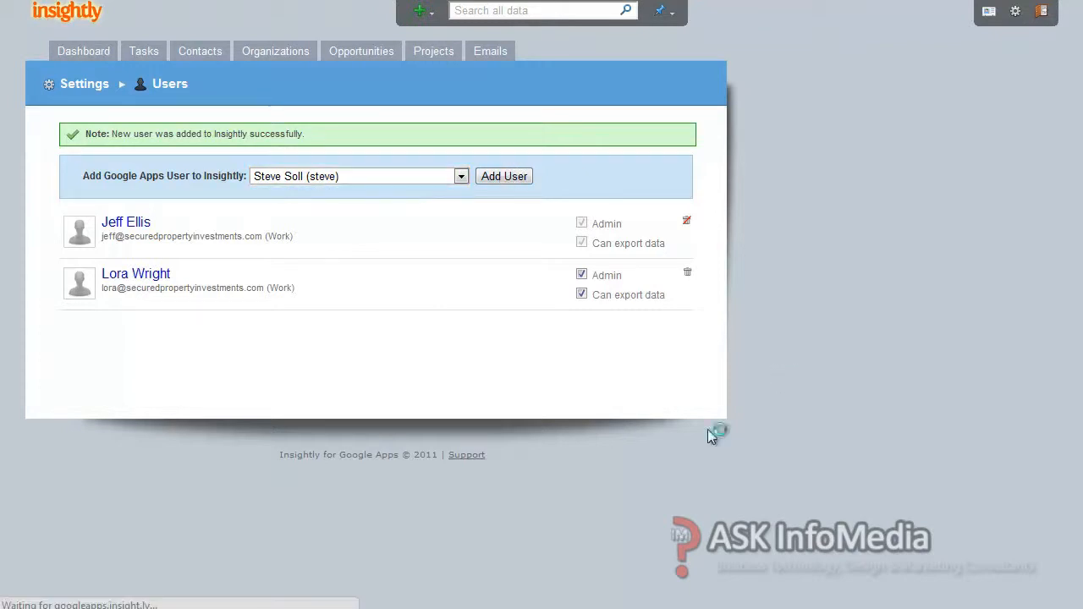
{"action": "left_click", "coordinate": [505, 176]}
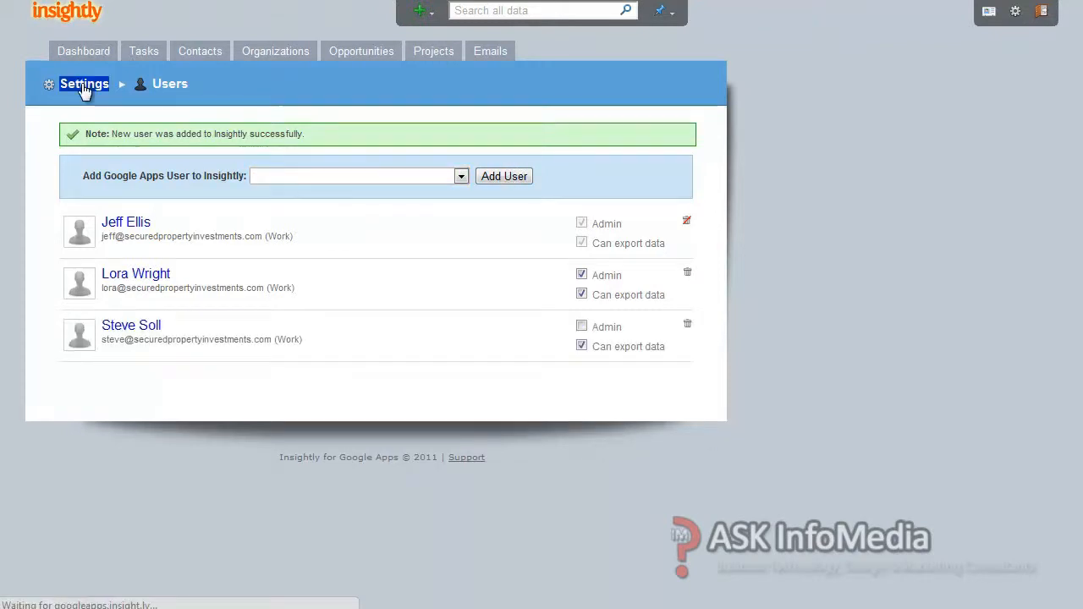
Step: Browse the Teams and Account settings, then show the empty contacts list
{"action": "left_click", "coordinate": [83, 82]}
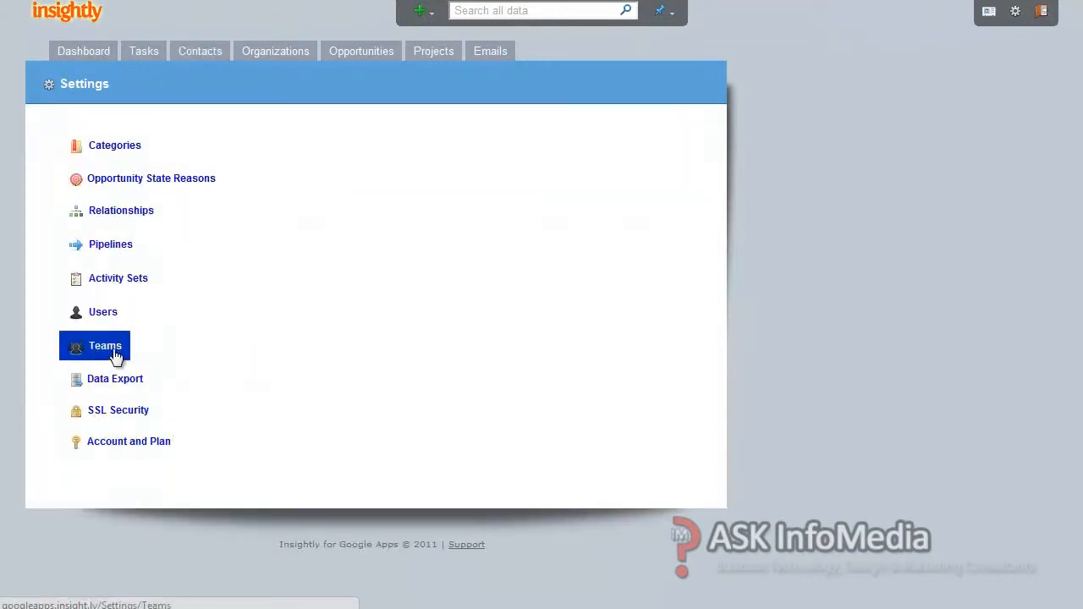
{"action": "left_click", "coordinate": [104, 346]}
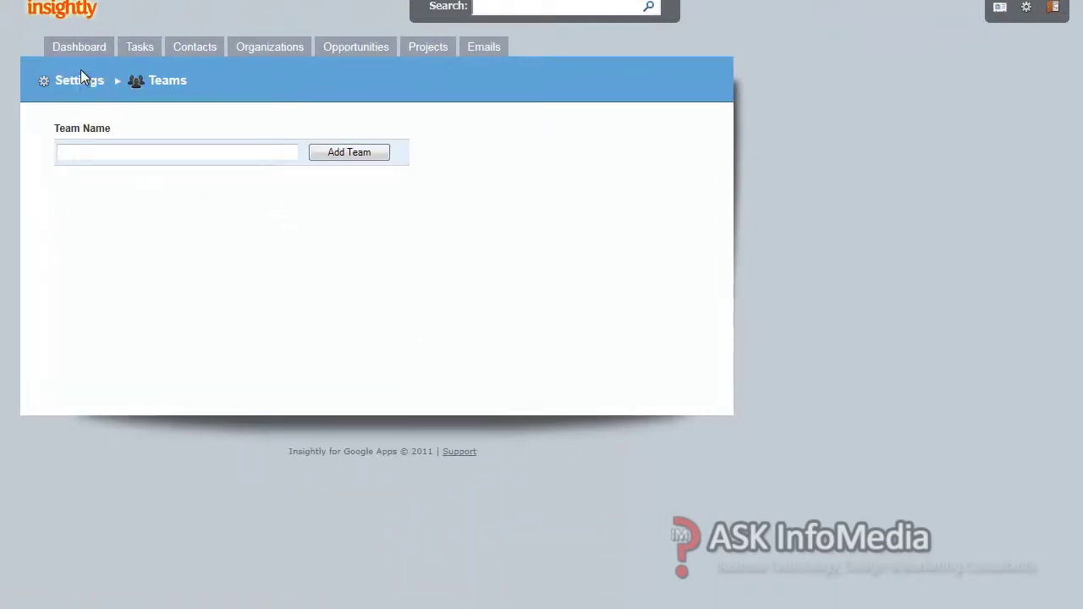
{"action": "left_click", "coordinate": [78, 82]}
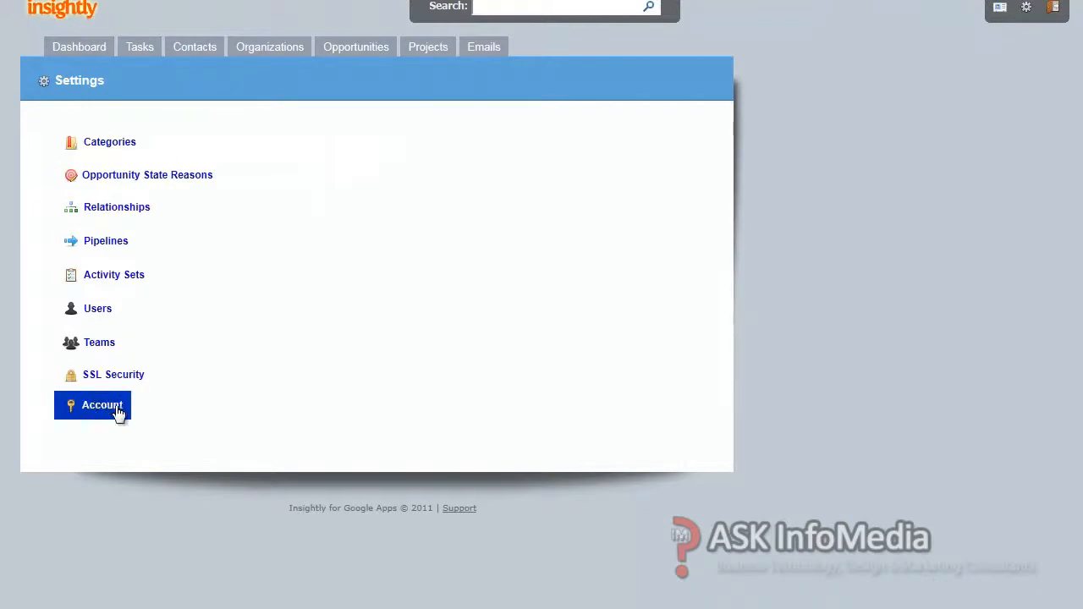
{"action": "left_click", "coordinate": [101, 404]}
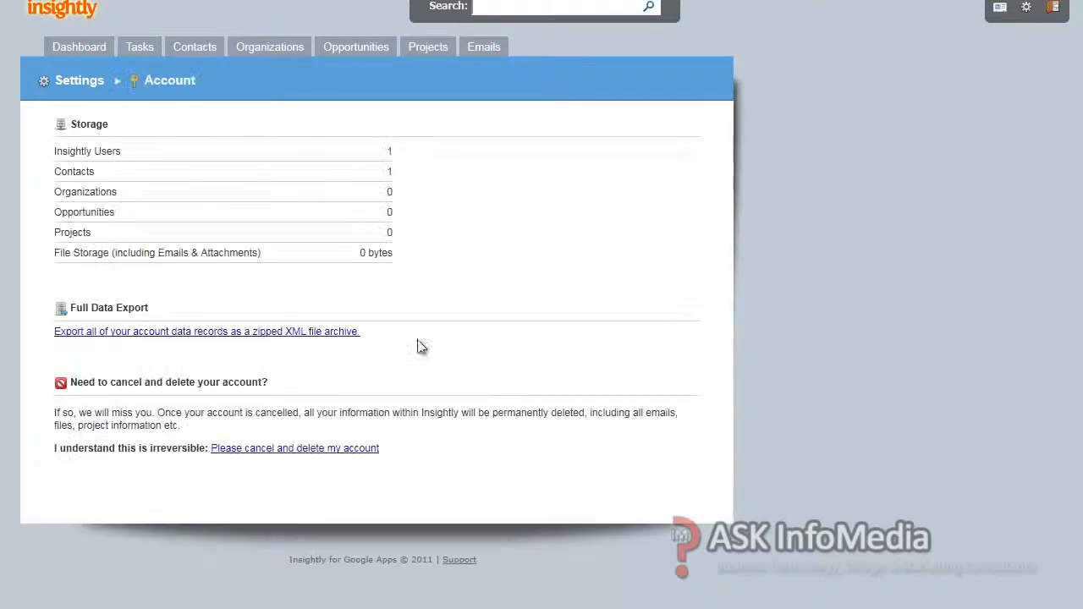
{"action": "mouse_move", "coordinate": [95, 444]}
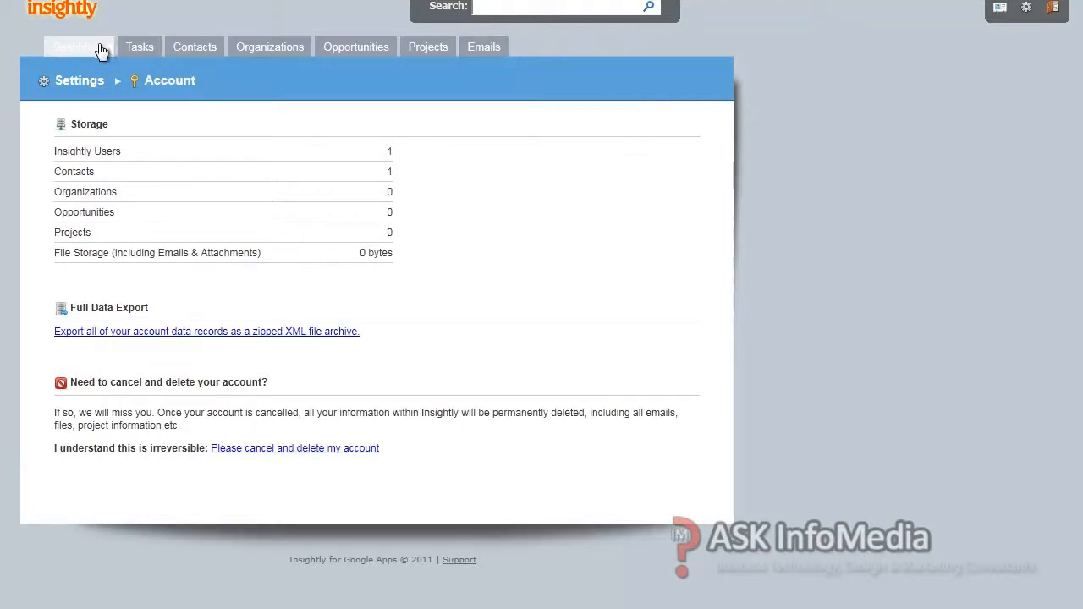
{"action": "left_click", "coordinate": [195, 47]}
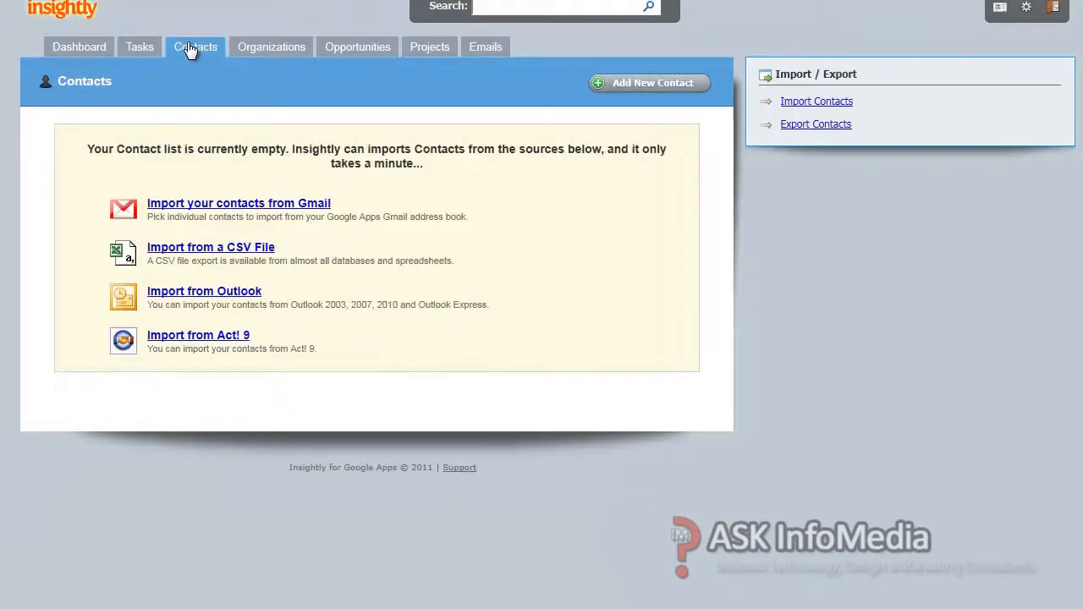
Step: Create a new organization named Secured Property Investments and save it
{"action": "left_click", "coordinate": [271, 47]}
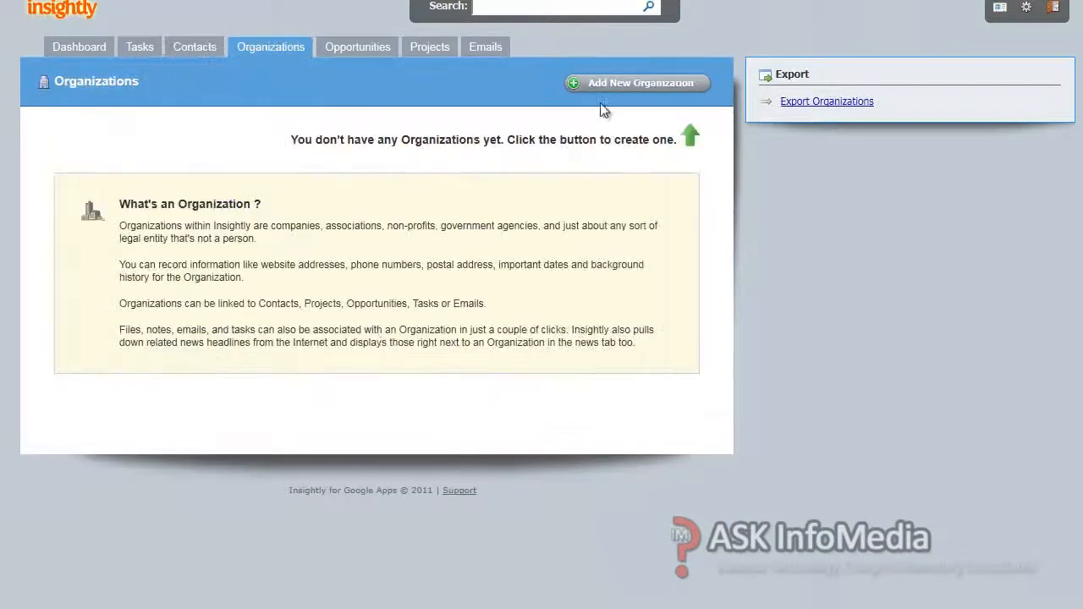
{"action": "left_click", "coordinate": [636, 83]}
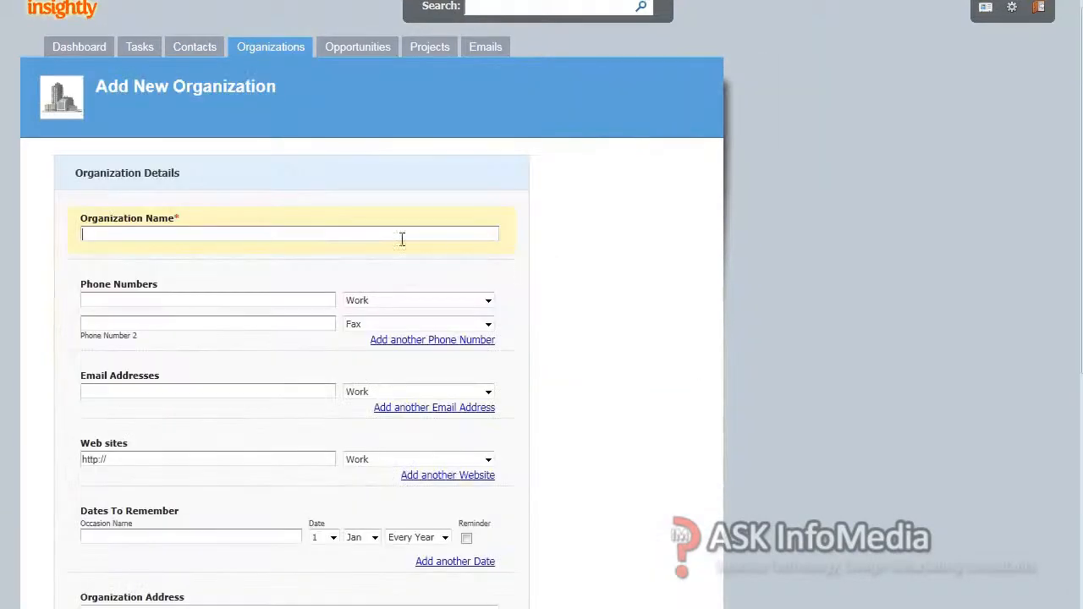
{"action": "mouse_move", "coordinate": [244, 233]}
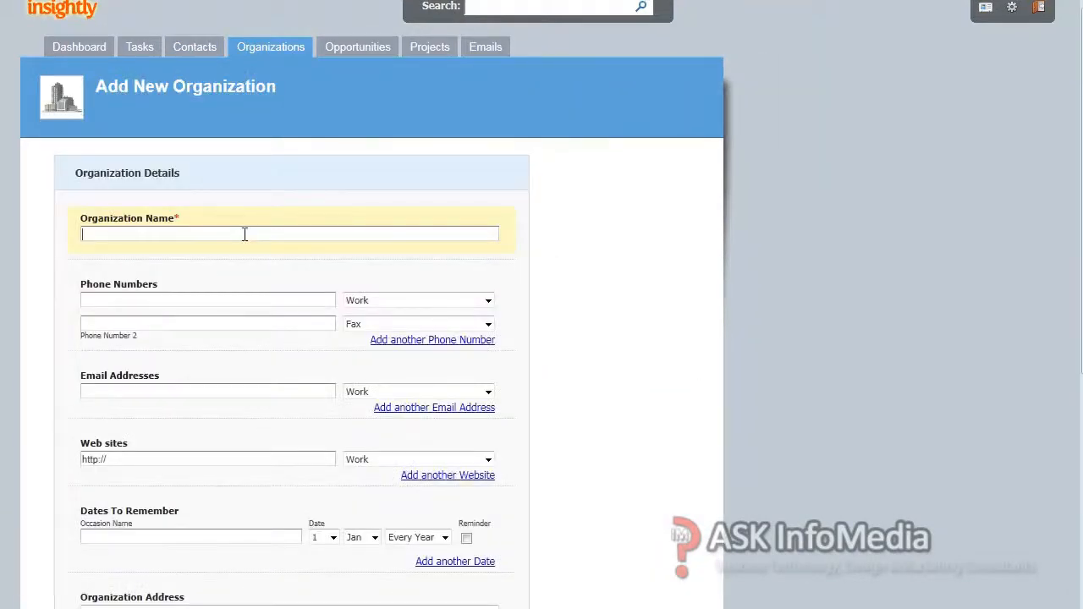
{"action": "type", "text": "Secured P"}
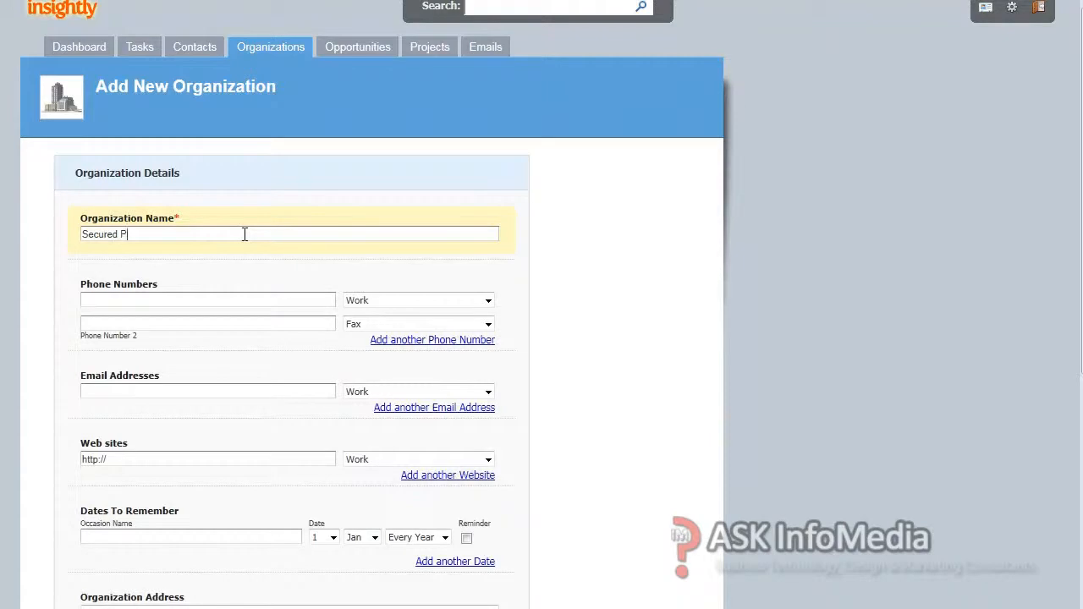
{"action": "type", "text": "roperty Invest"}
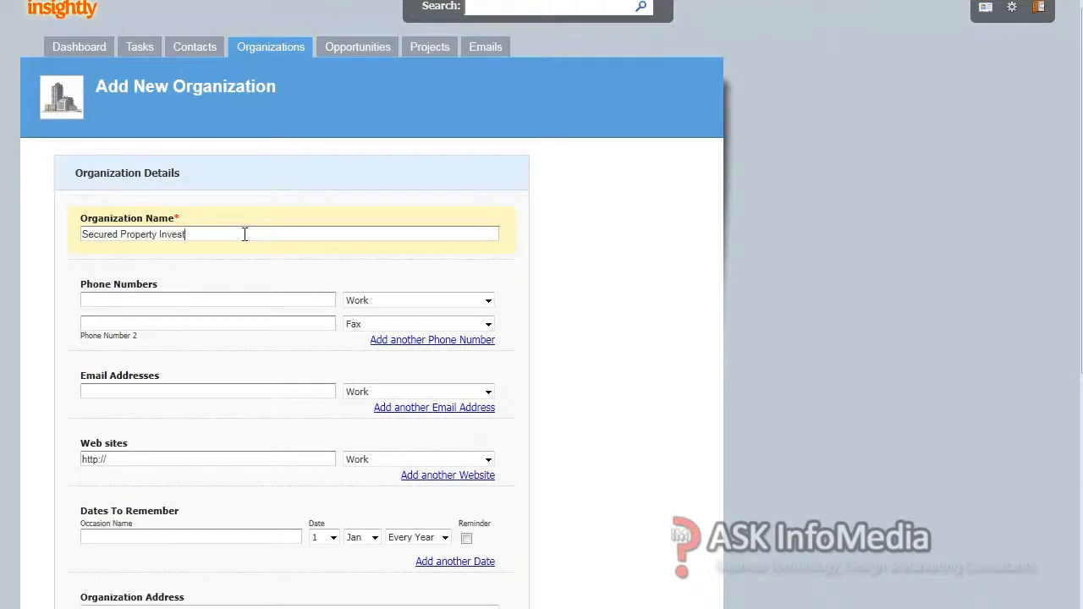
{"action": "type", "text": "ments"}
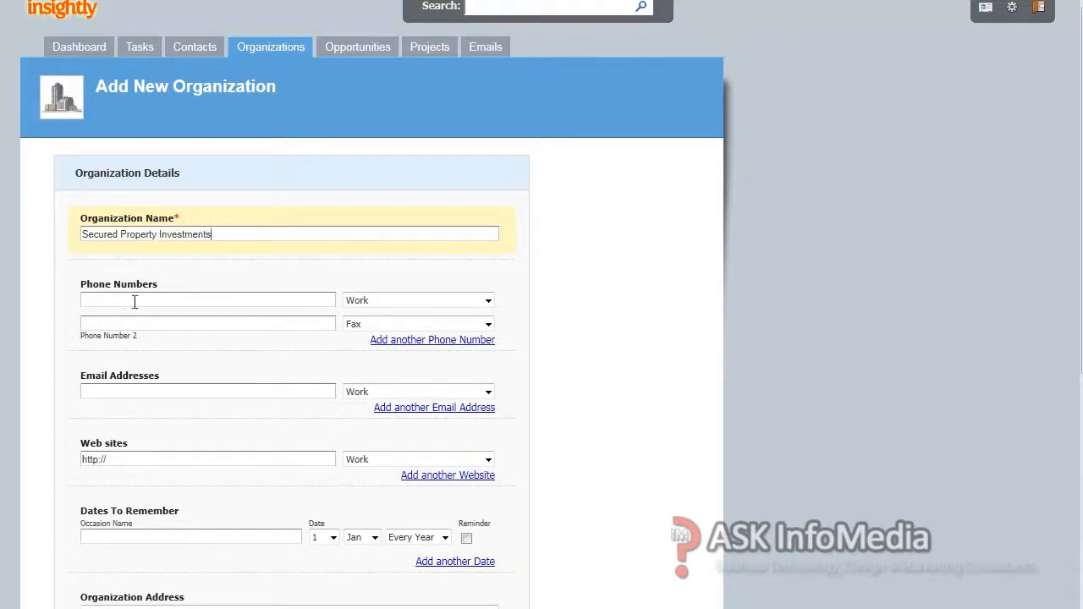
{"action": "scroll", "scroll_direction": "down", "scroll_amount": 3}
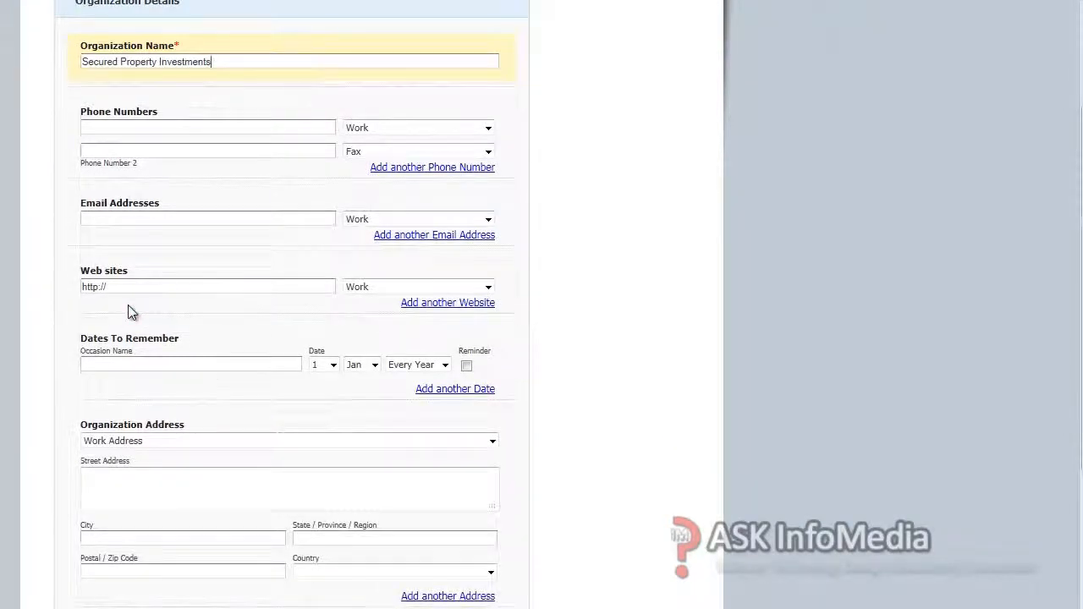
{"action": "scroll", "scroll_direction": "down", "scroll_amount": 3}
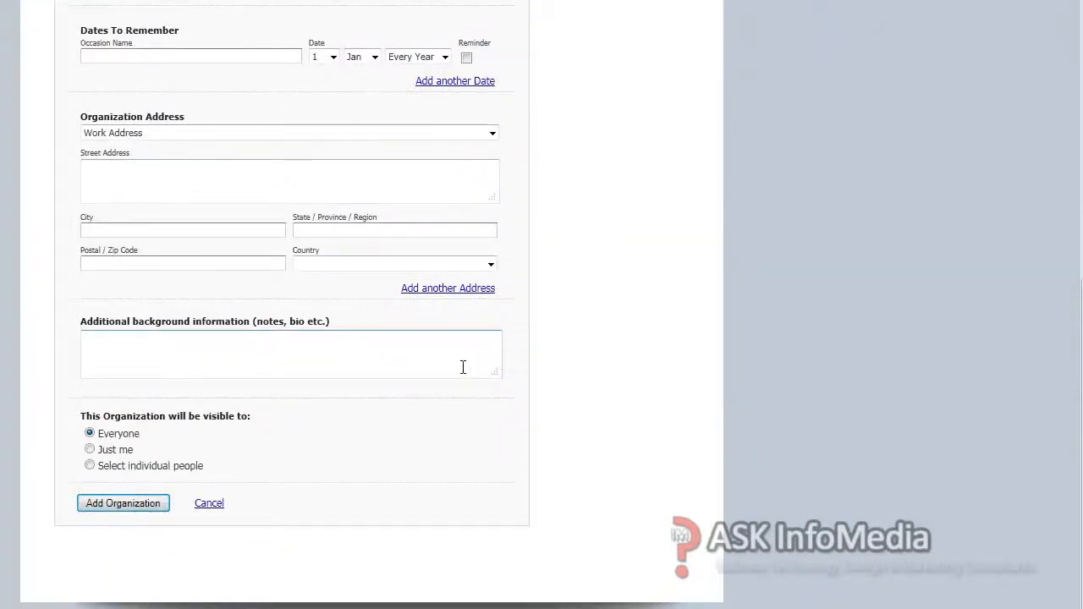
{"action": "left_click", "coordinate": [122, 503]}
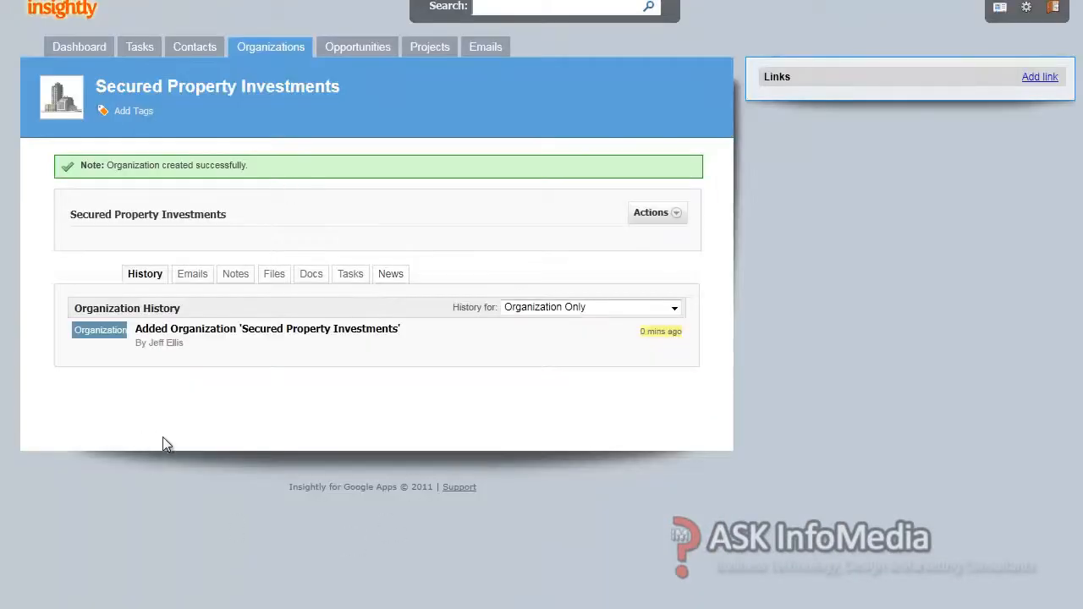
{"action": "mouse_move", "coordinate": [430, 376]}
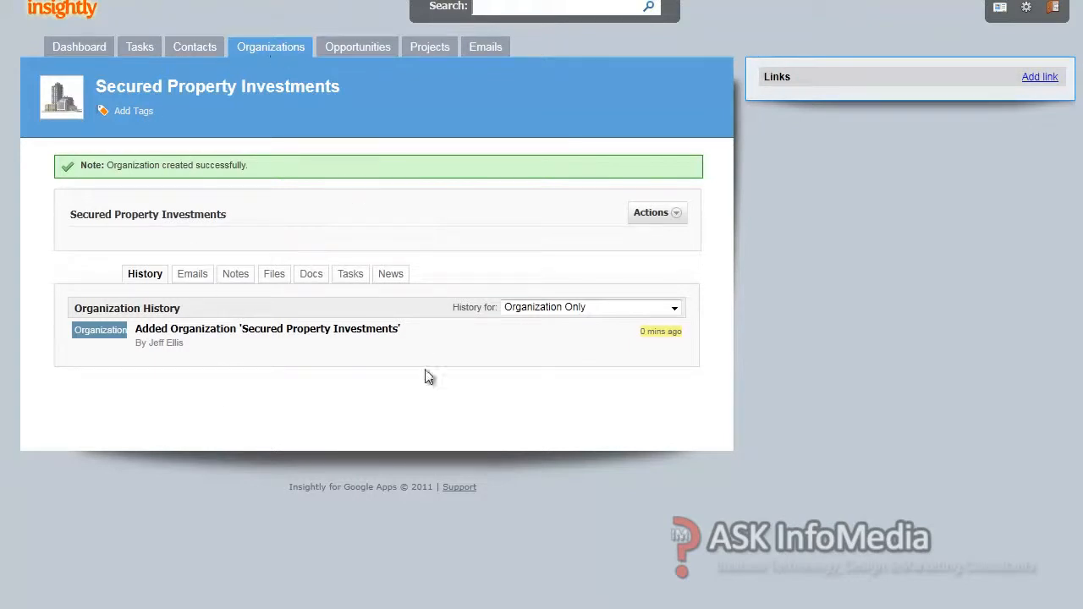
Step: Browse the organizations, opportunities and projects lists, then select the personal mailbox address under Emails
{"action": "left_click", "coordinate": [271, 47]}
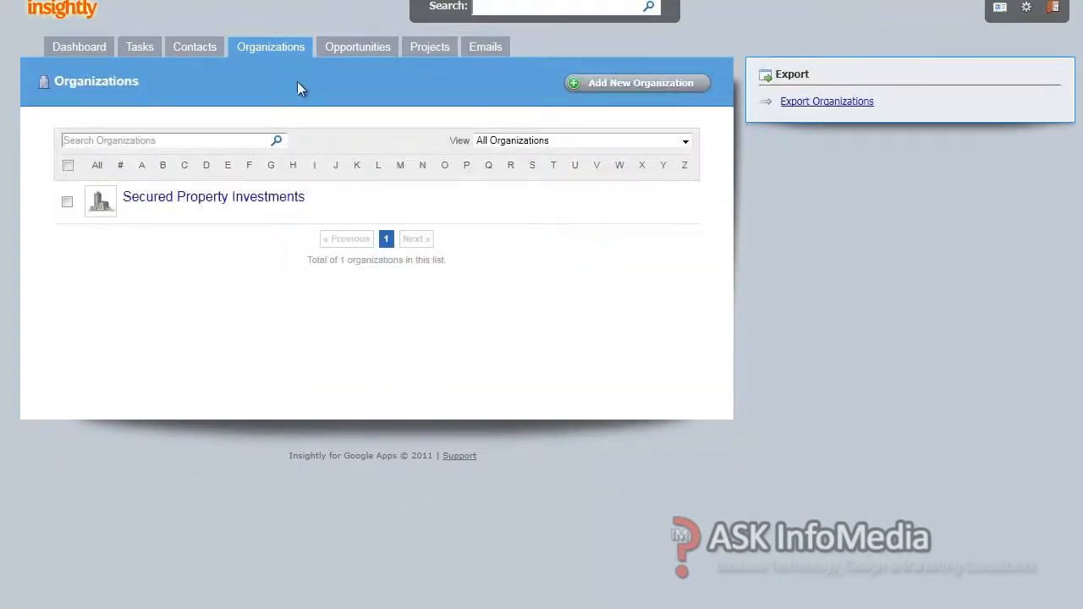
{"action": "left_click", "coordinate": [357, 48]}
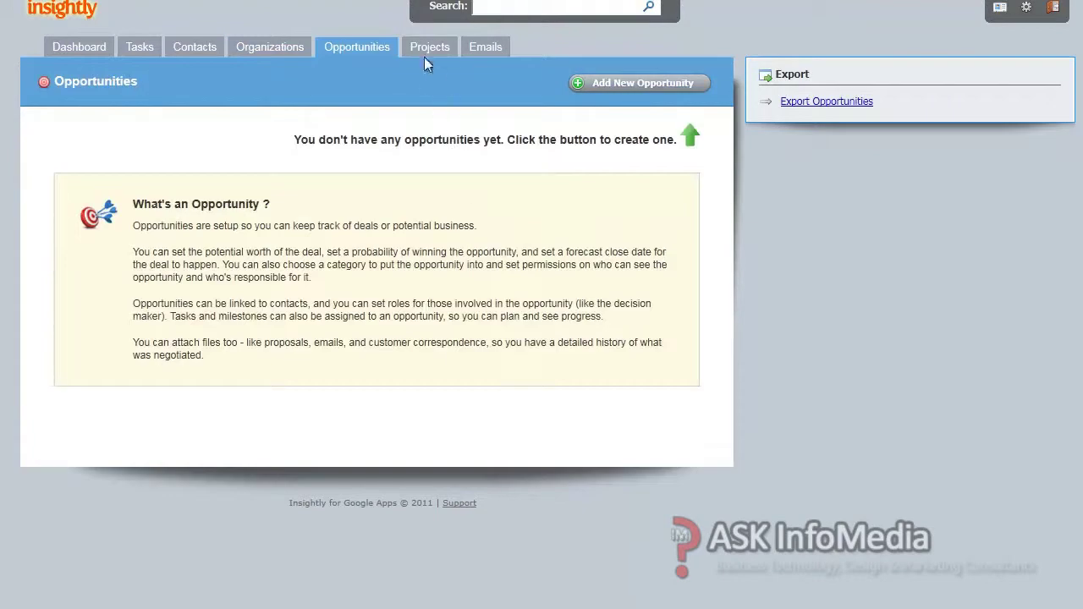
{"action": "left_click", "coordinate": [430, 47]}
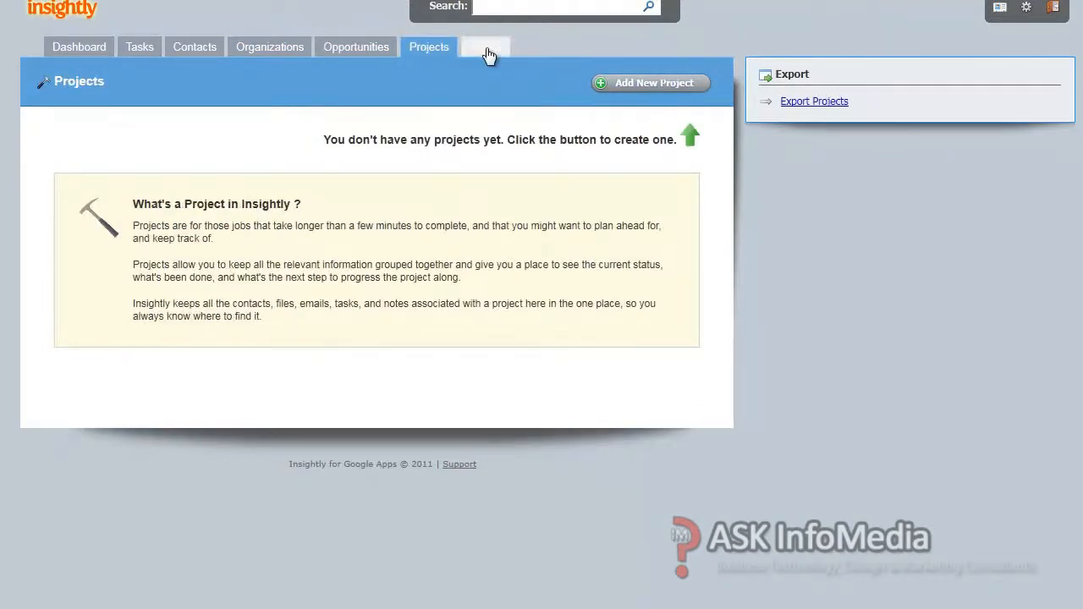
{"action": "left_click", "coordinate": [484, 47]}
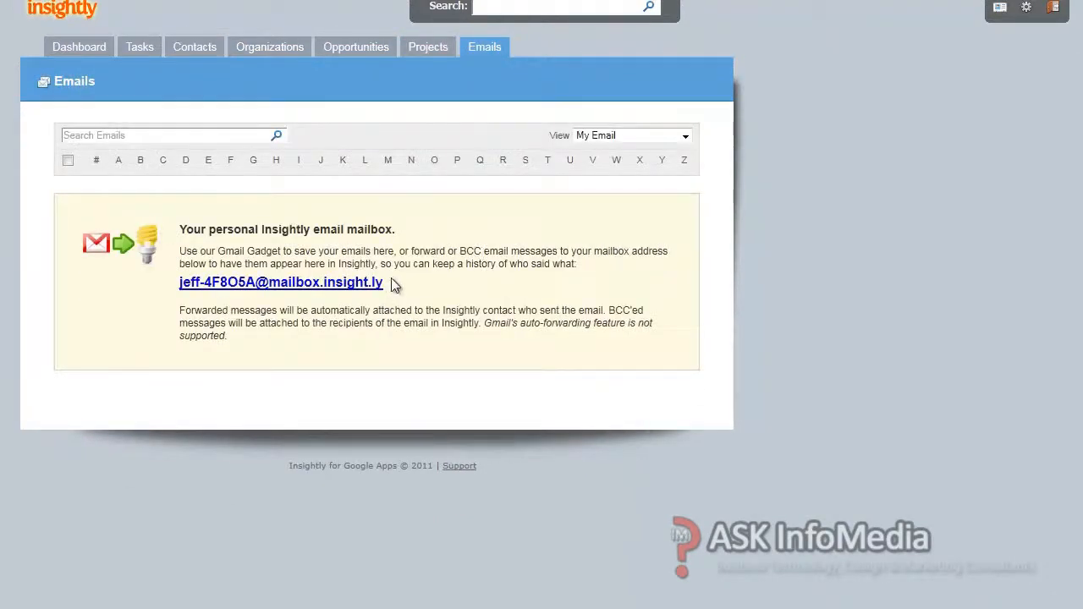
{"action": "double_click", "coordinate": [281, 281]}
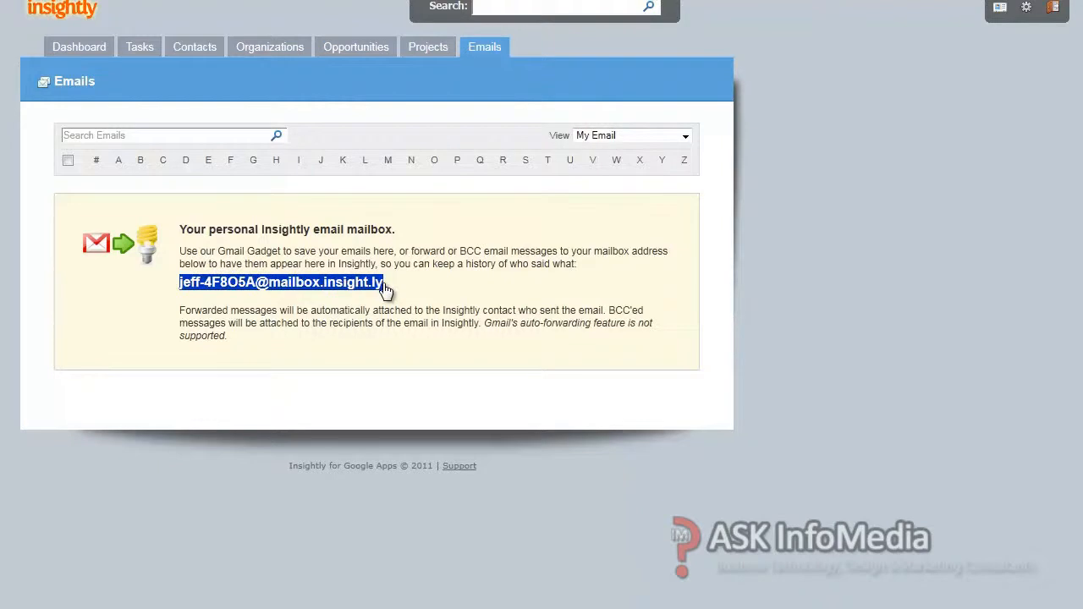